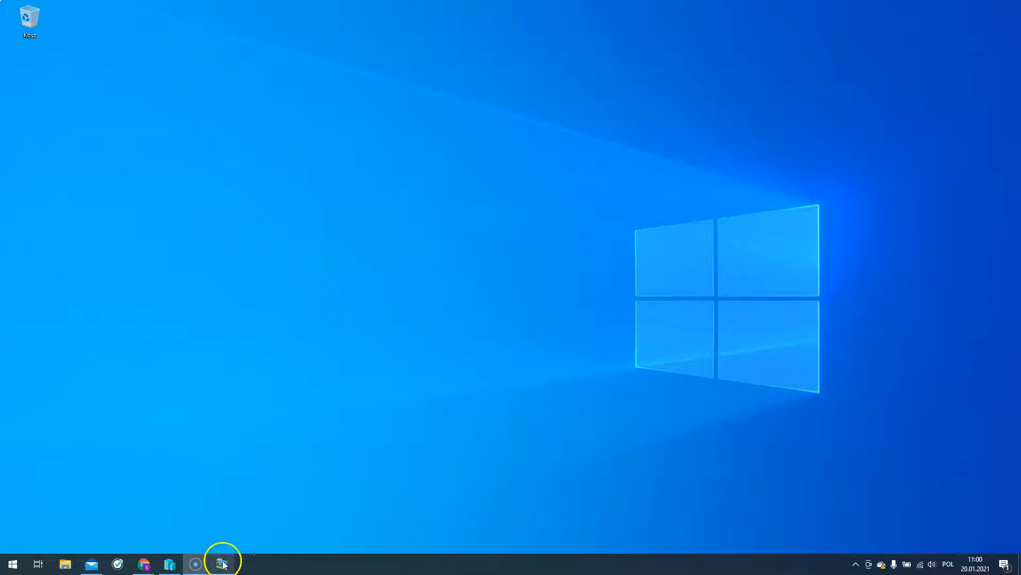
Step: Launch WinCC Explorer on the SUW_demo1 project from the taskbar
left_click(223, 564)
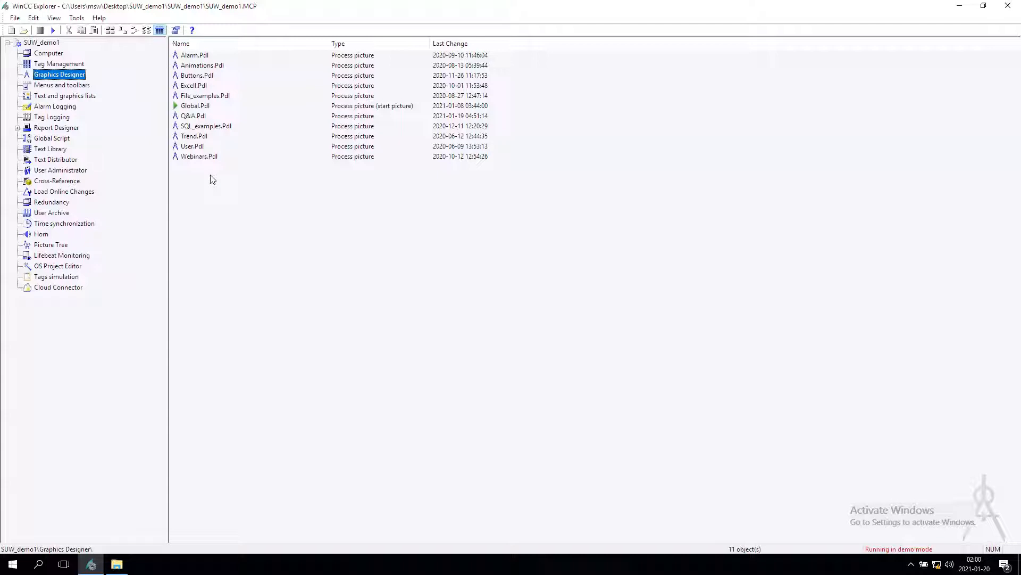
mouse_move(156, 175)
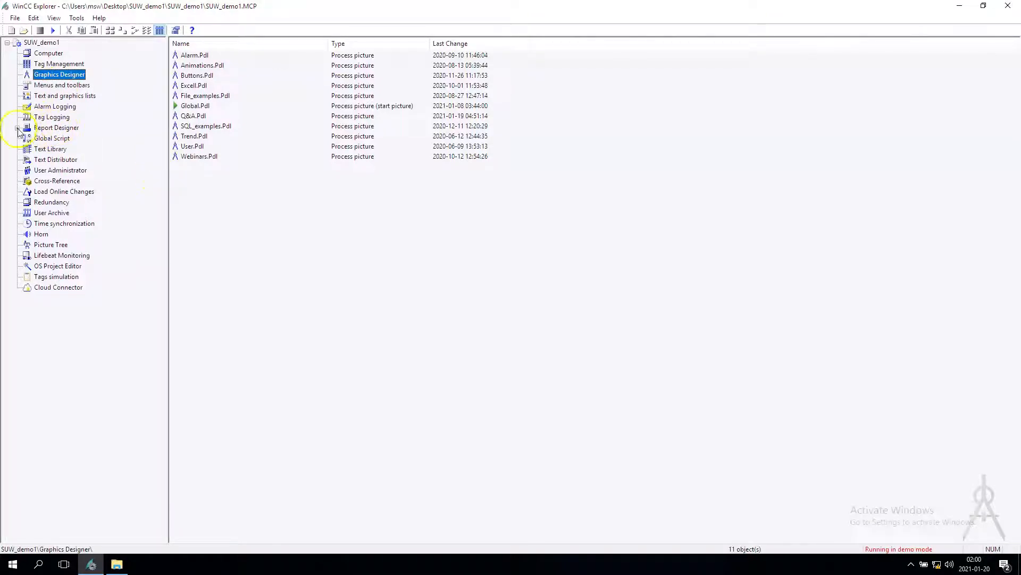
Step: Expand Report Designer layouts and add a new layout in English (United States)
left_click(18, 126)
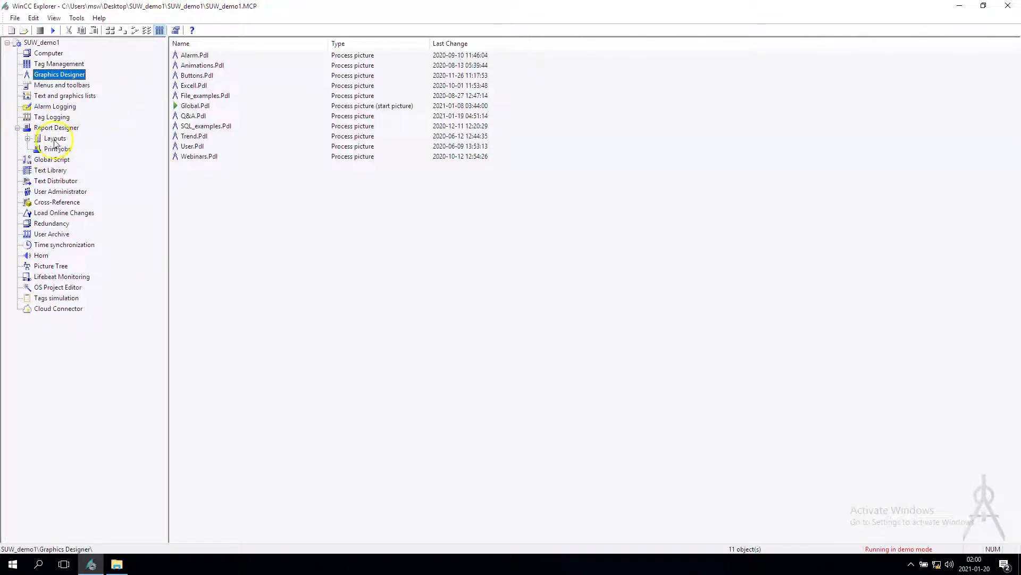
left_click(54, 138)
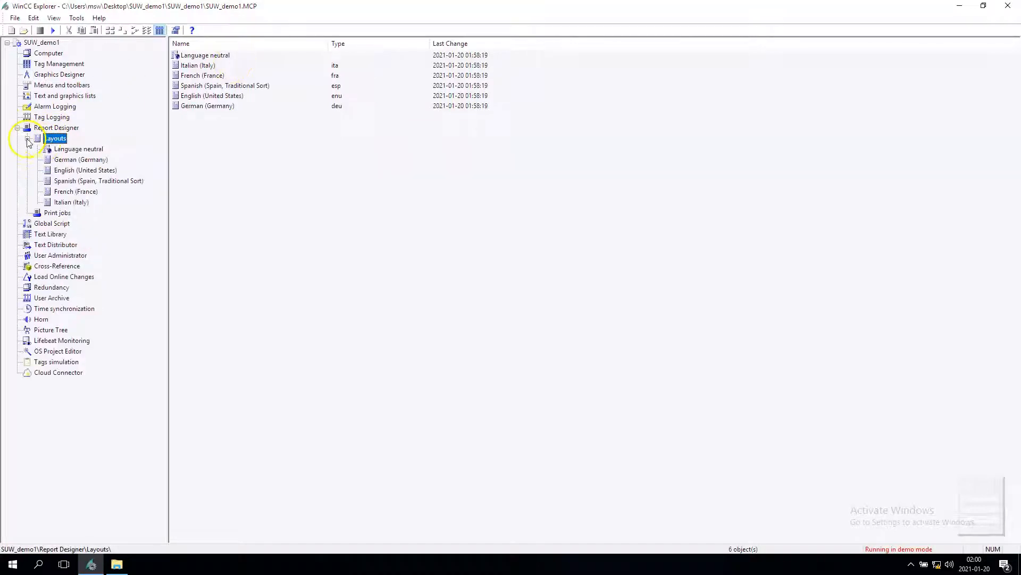
left_click(85, 170)
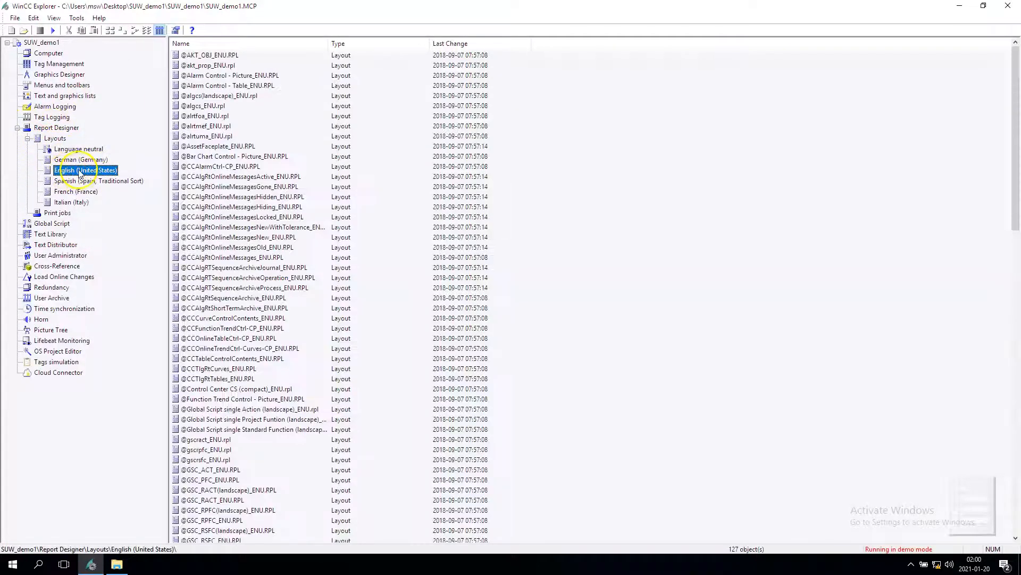
right_click(85, 170)
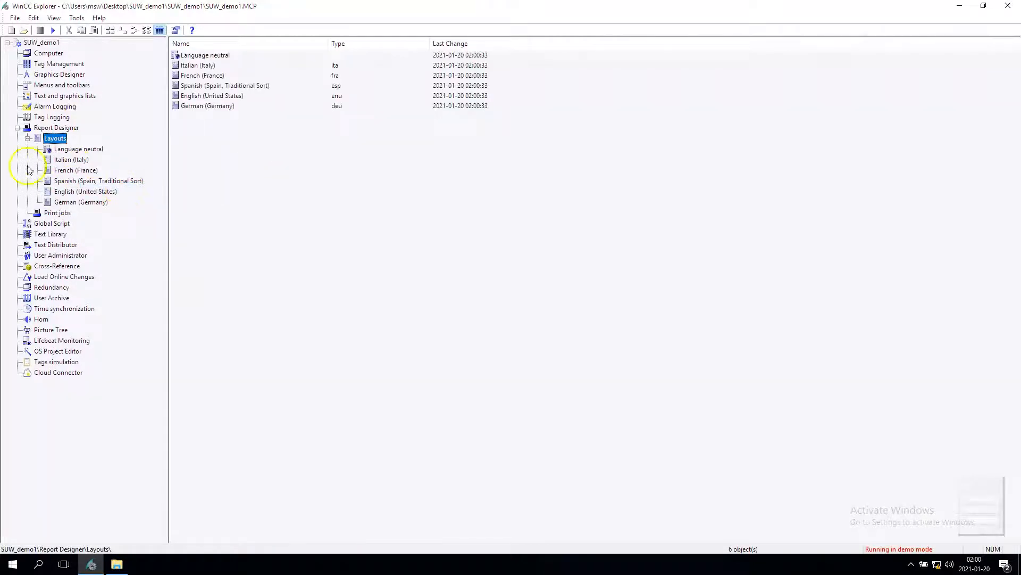
Step: Select the newly created layout NewRPL1_enu.RPL in the English (United States) list
left_click(86, 191)
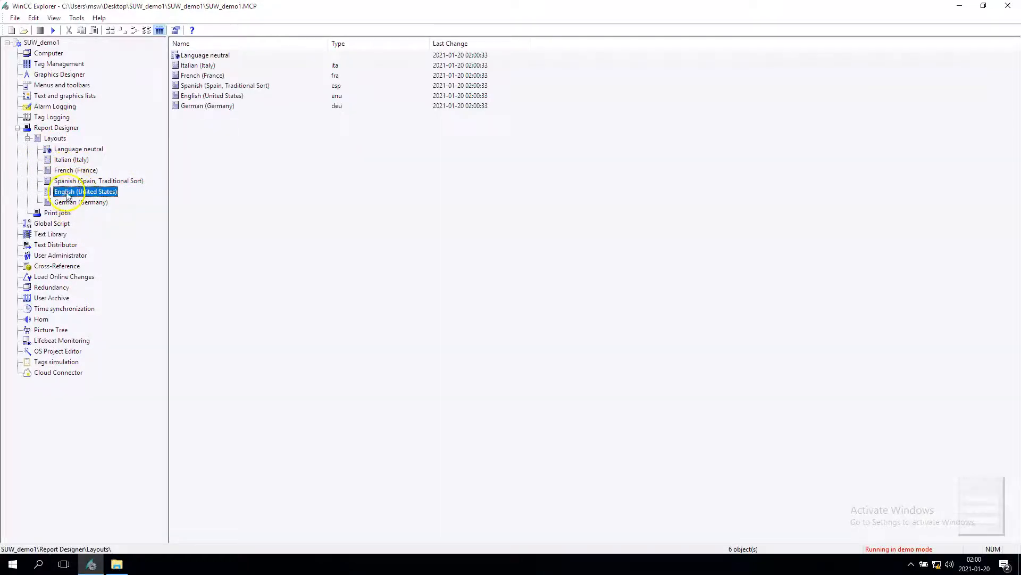
left_click(85, 190)
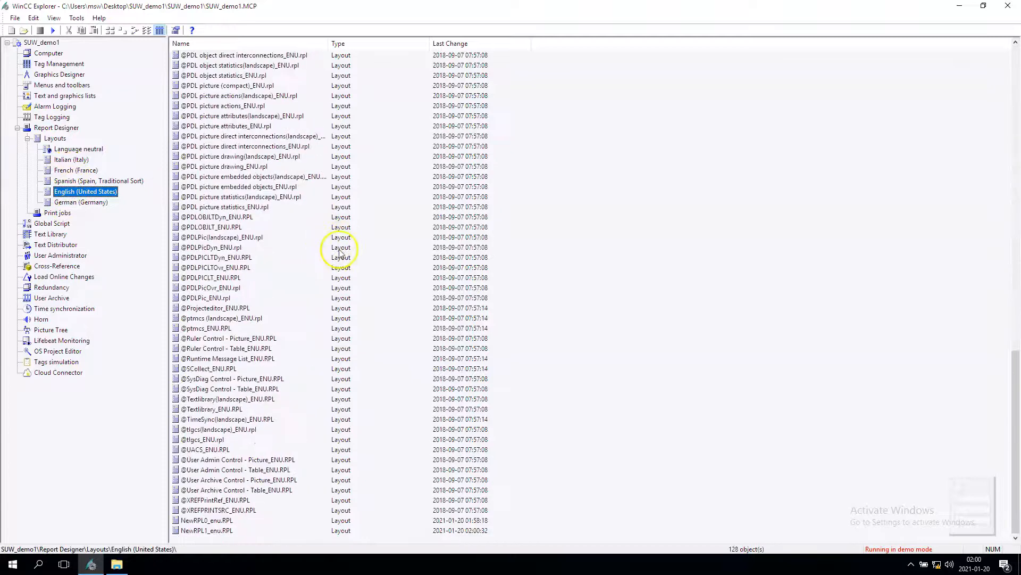
left_click(206, 530)
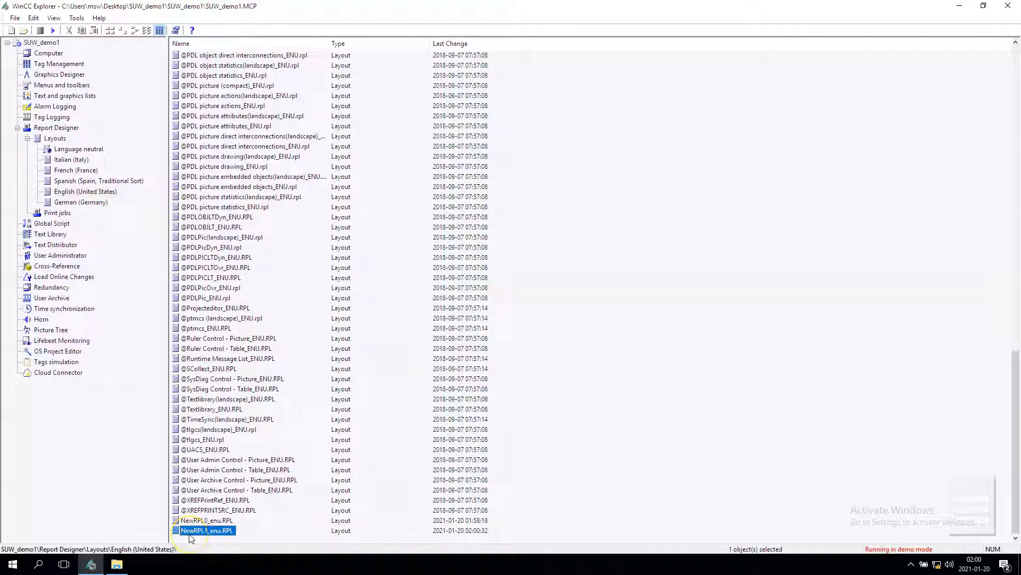
Step: Rename NewRPL1_enu.RPL to PRINT_WINDOW_enu.RPL via the Rename dialog
right_click(206, 530)
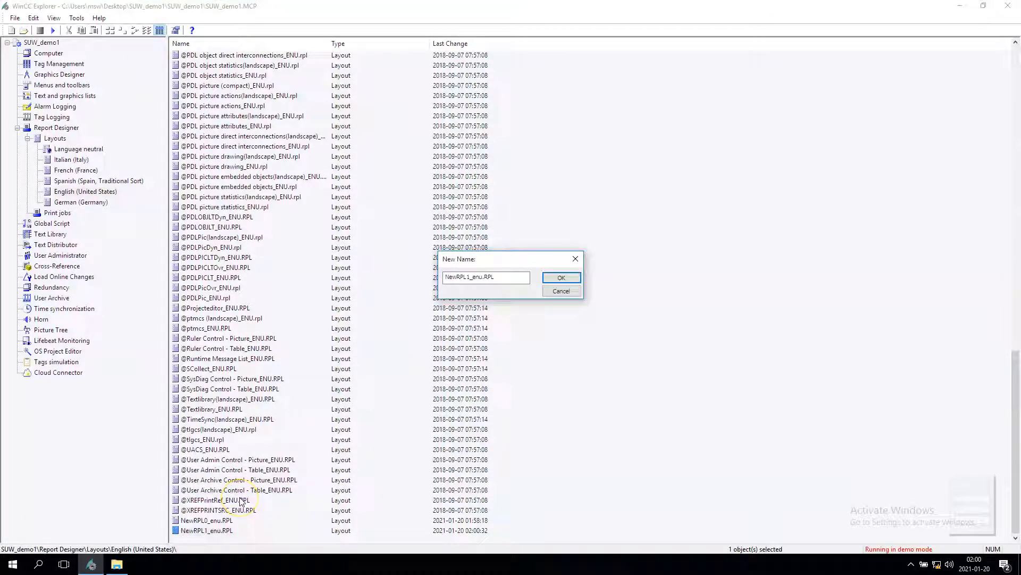
left_click(486, 276)
type("PRINT_WINDOW")
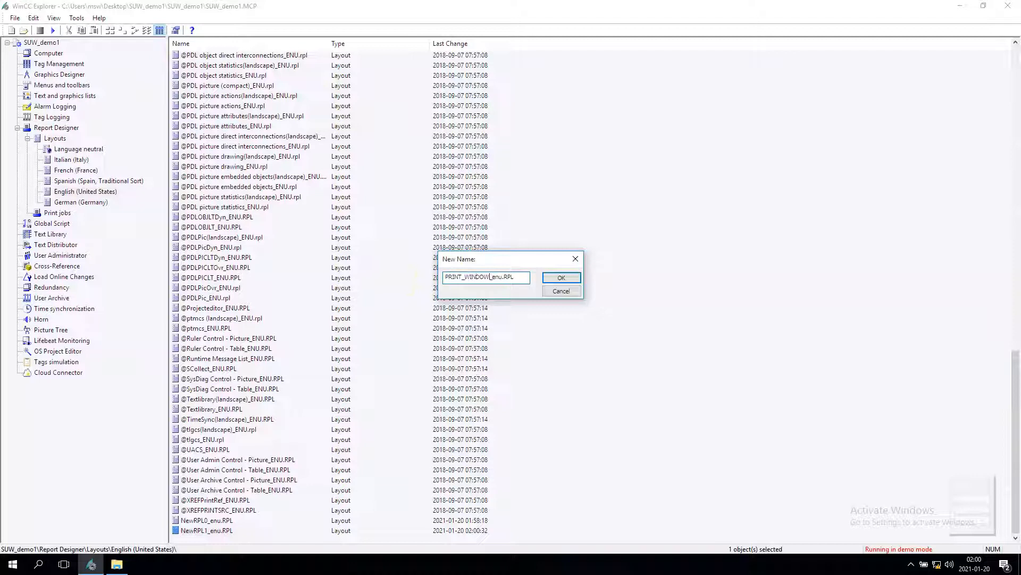
left_click(561, 278)
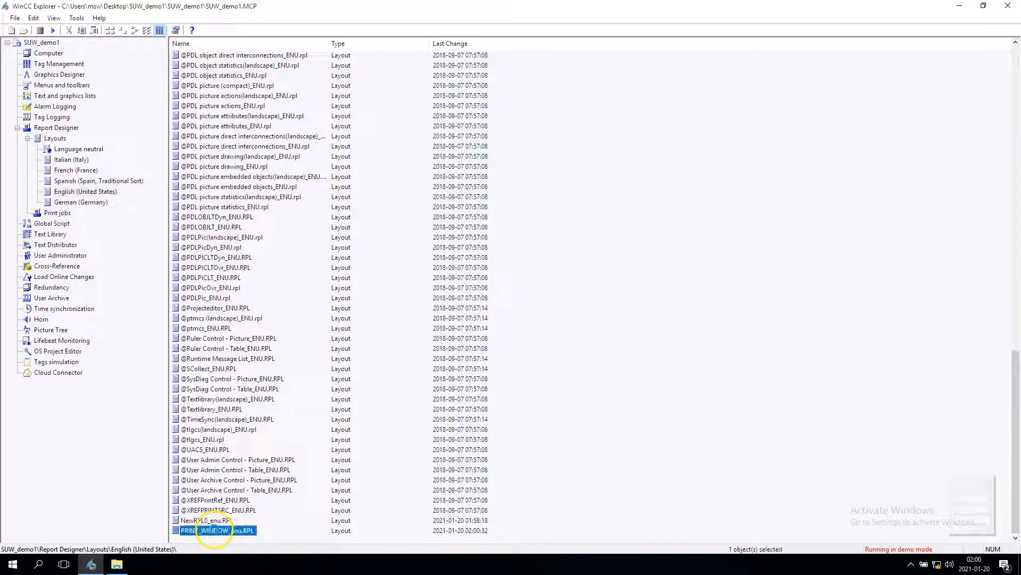
Step: Edit PRINT_WINDOW_enu.RPL full screen and size a Hard Copy object across the upper page
double_click(215, 530)
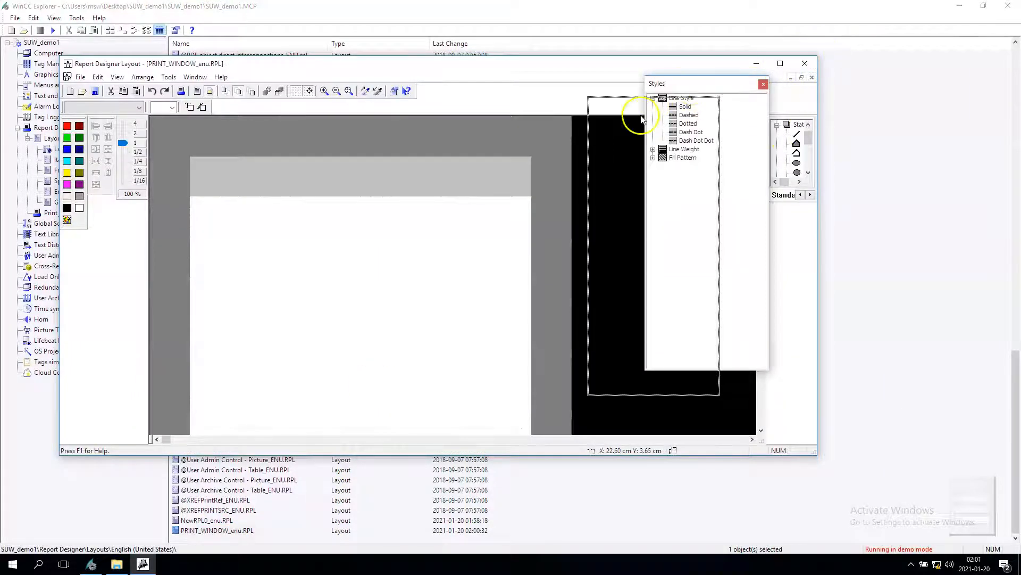
left_click(780, 63)
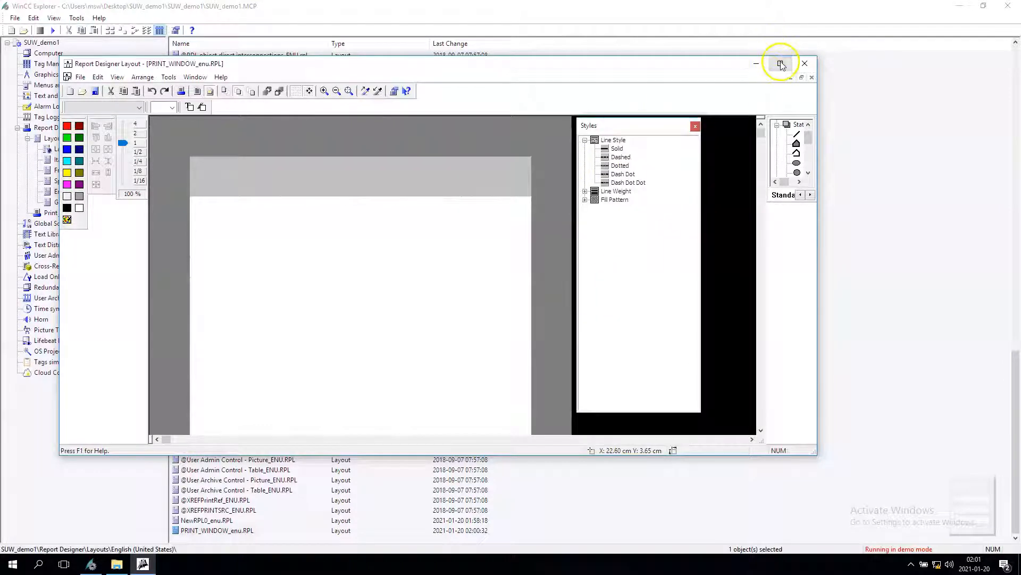
left_click(781, 64)
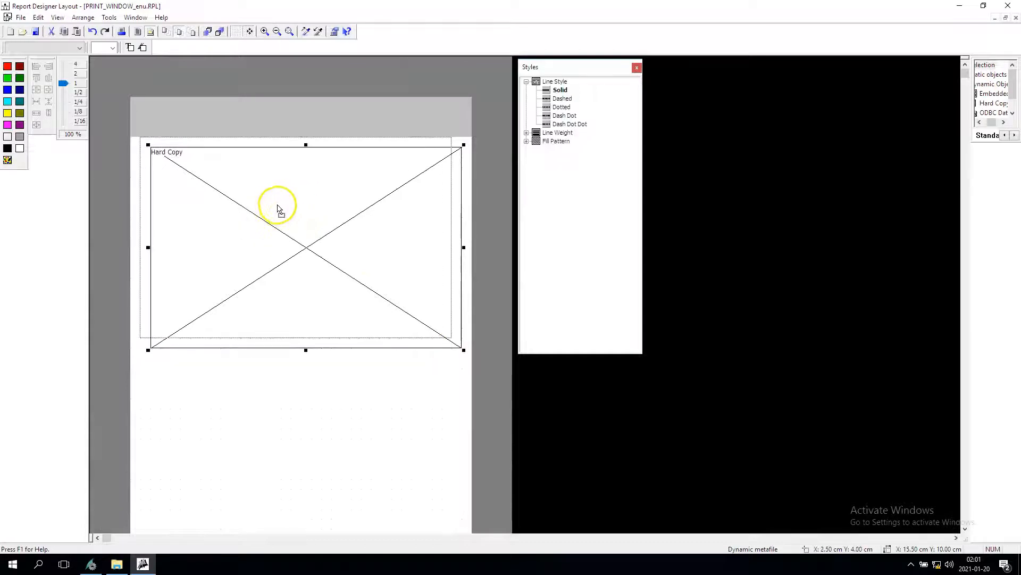
left_click_drag(278, 204, 337, 262)
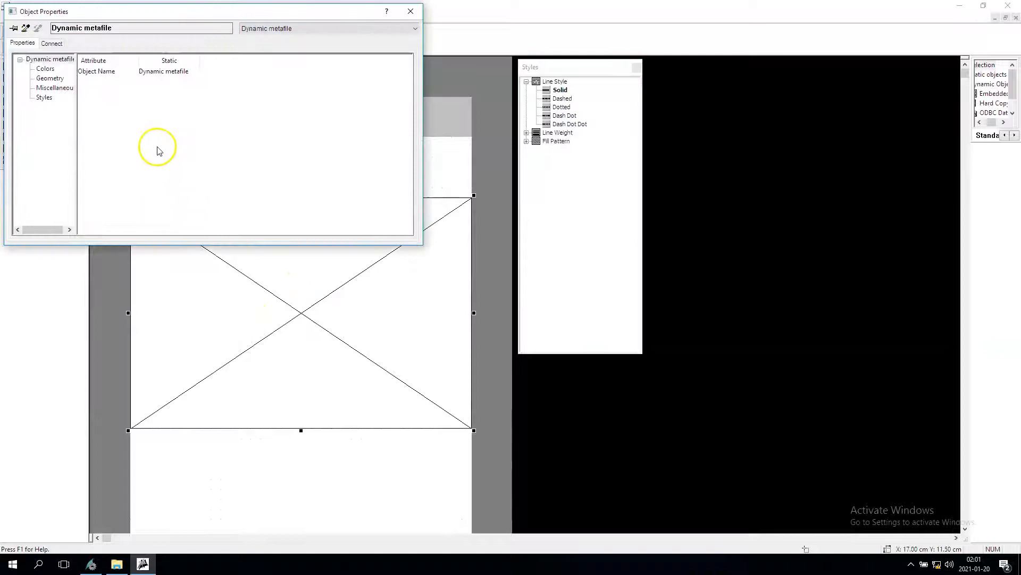
Step: From Object Properties Connect, bring up the Hard Copy area selection settings
left_click(50, 78)
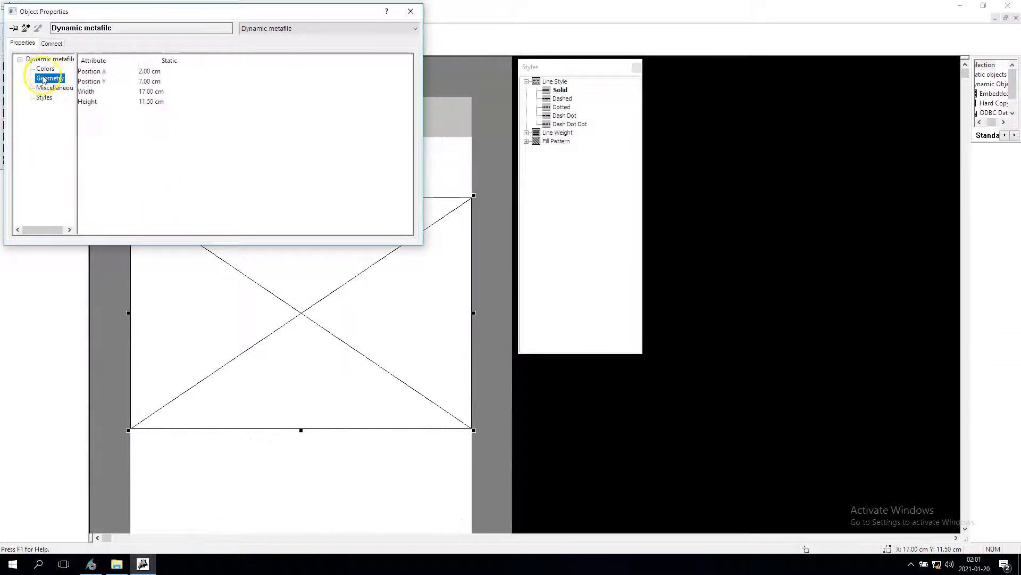
left_click(51, 43)
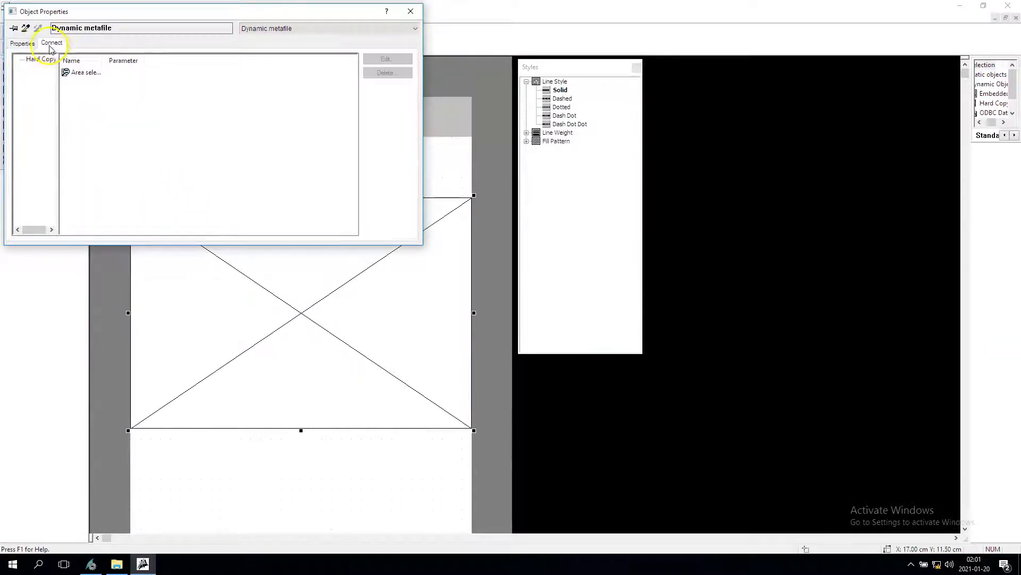
left_click(51, 42)
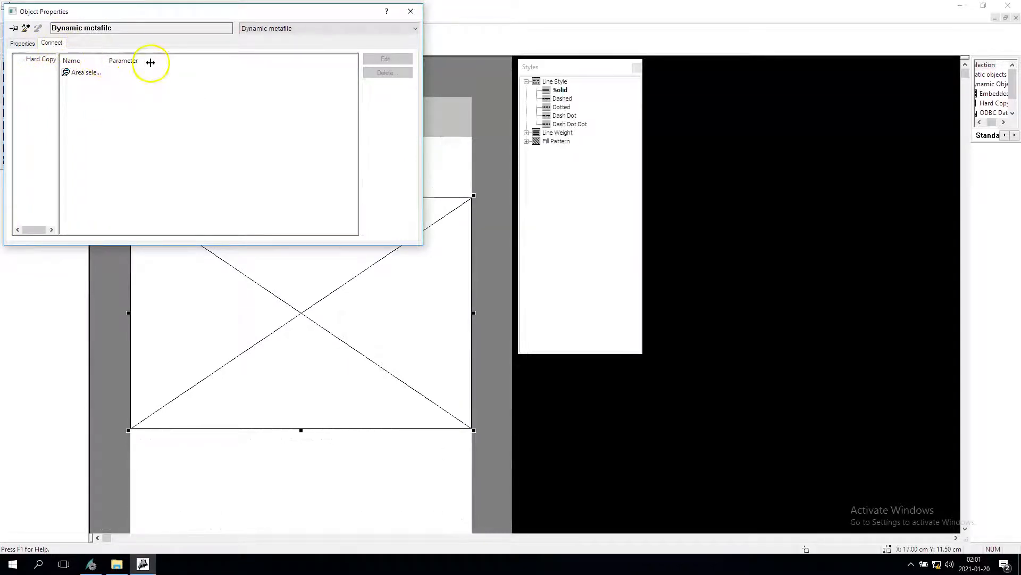
double_click(85, 71)
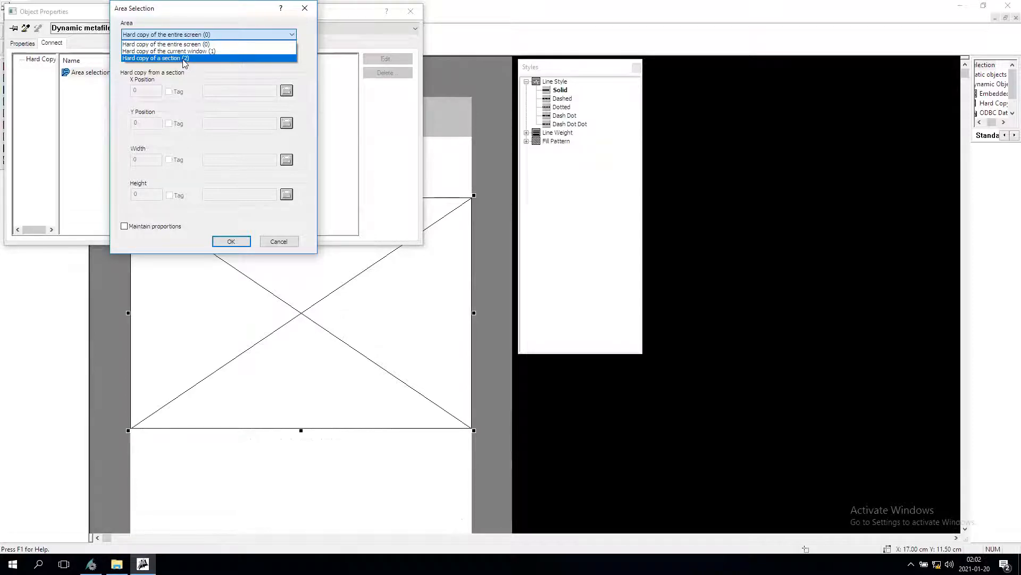
Step: Set Hard copy of the entire screen (0) with Maintain proportions and confirm
left_click(154, 58)
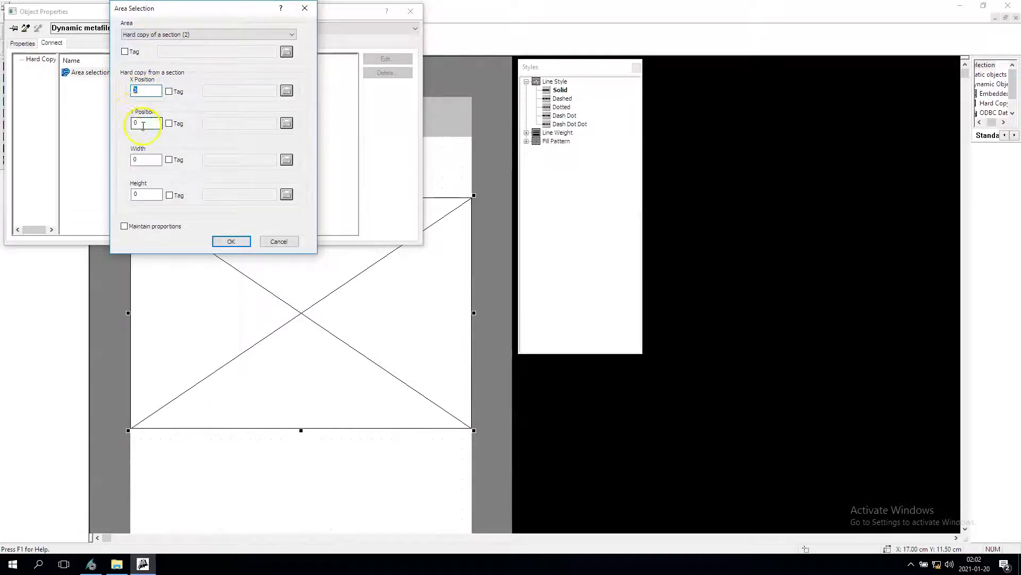
left_click(146, 194)
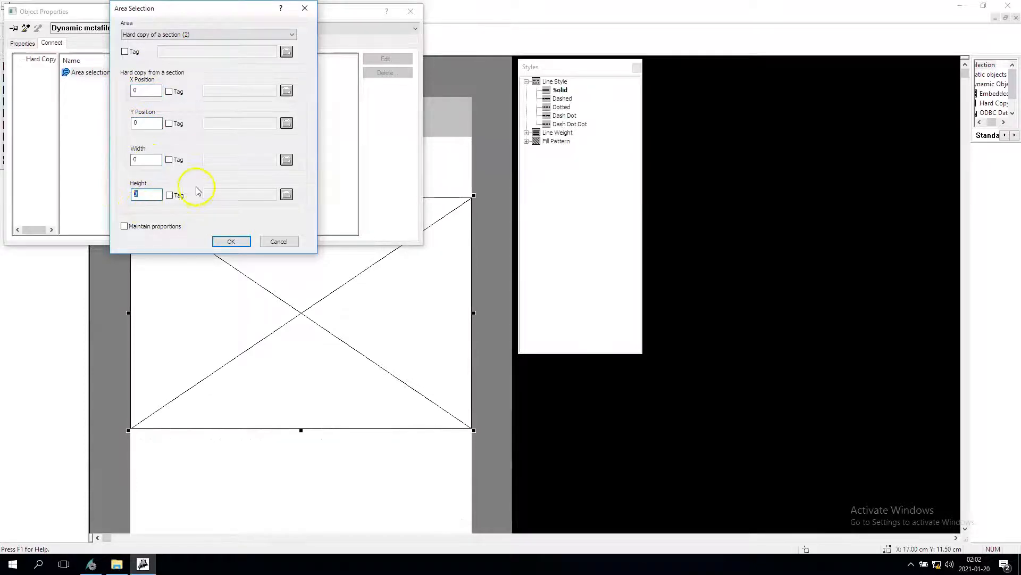
mouse_move(135, 177)
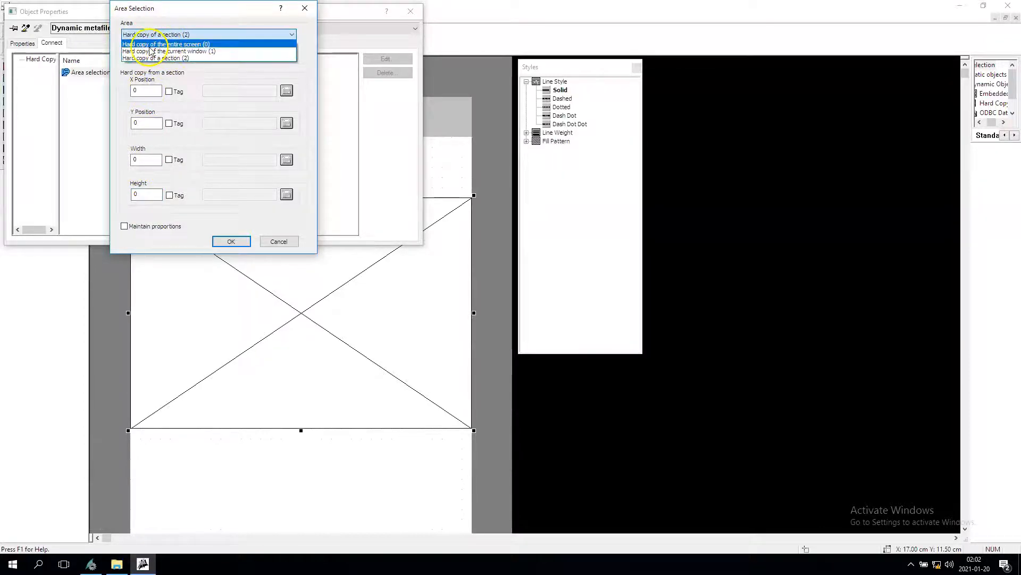
left_click(167, 43)
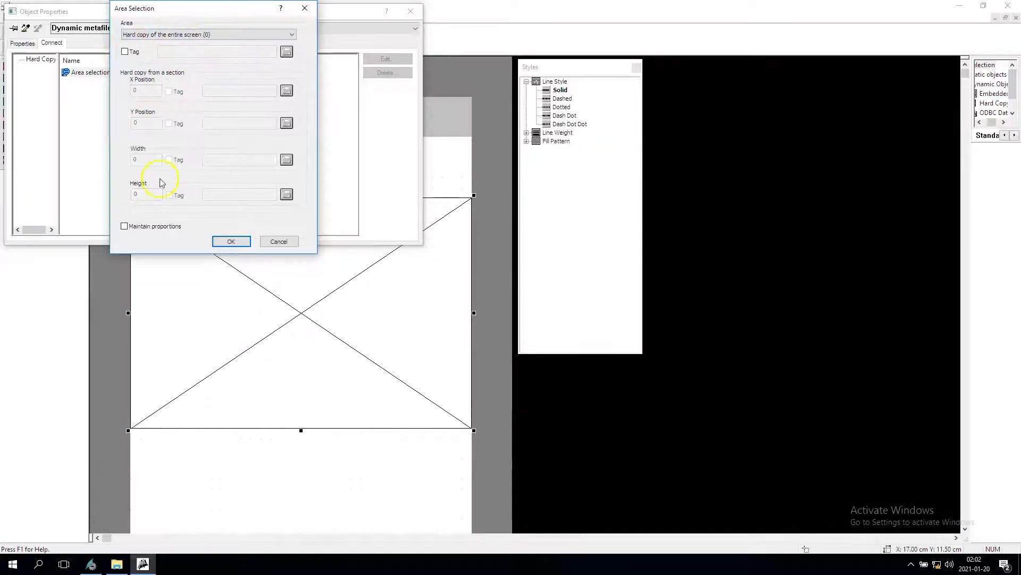
left_click(124, 226)
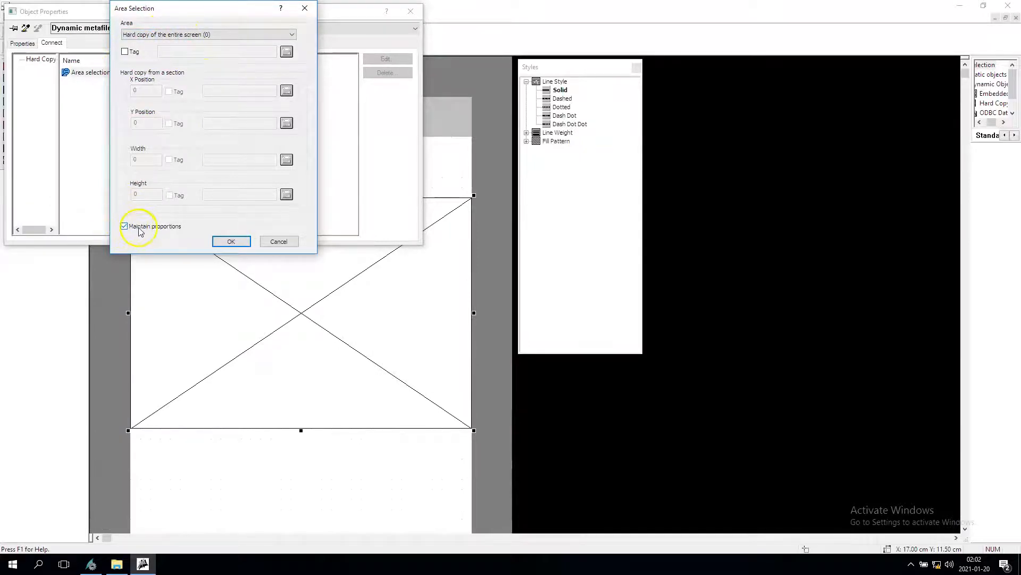
mouse_move(246, 266)
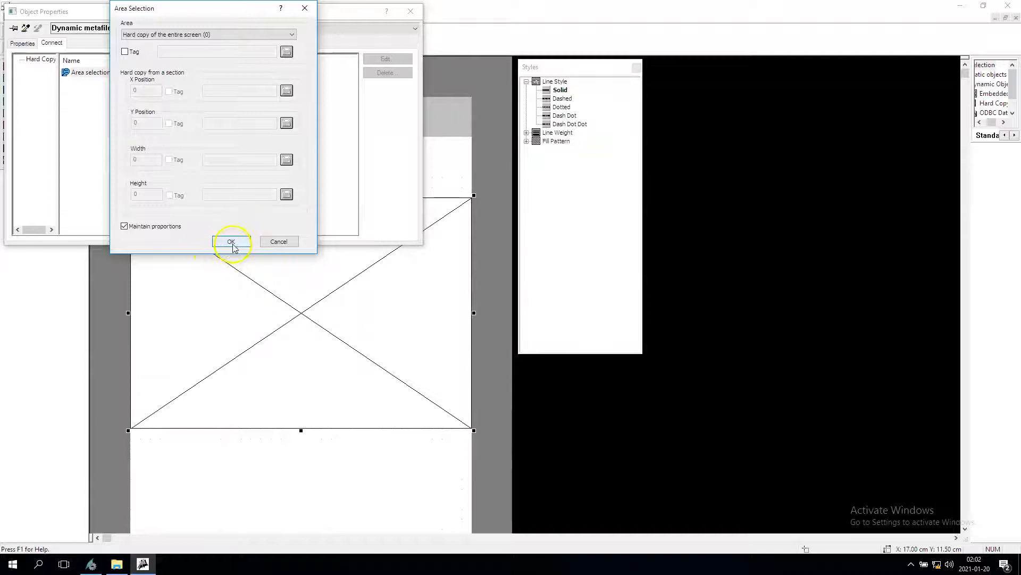
left_click(231, 242)
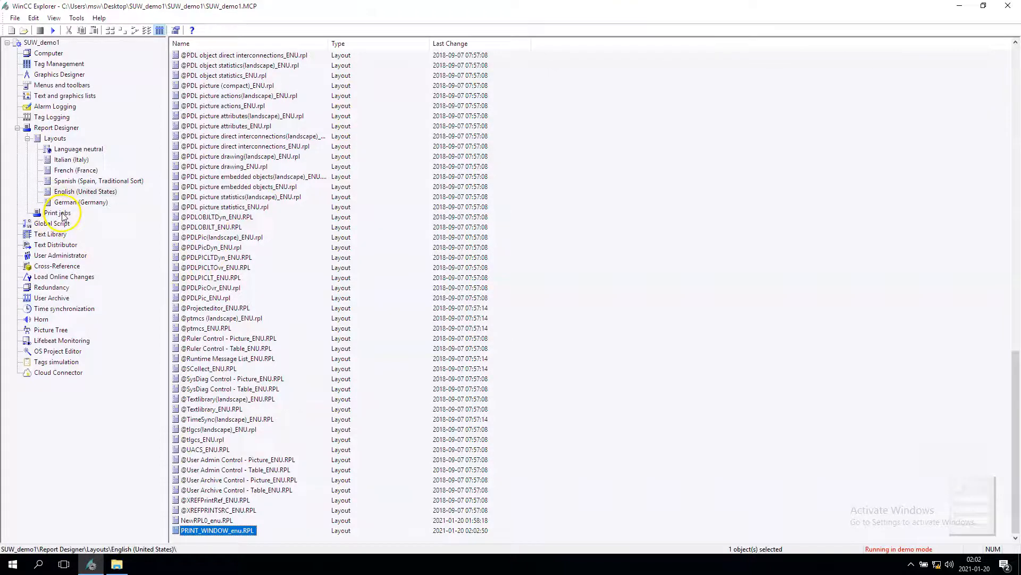
Step: Create a new print job and select the resulting Print Job001 for configuration
right_click(58, 213)
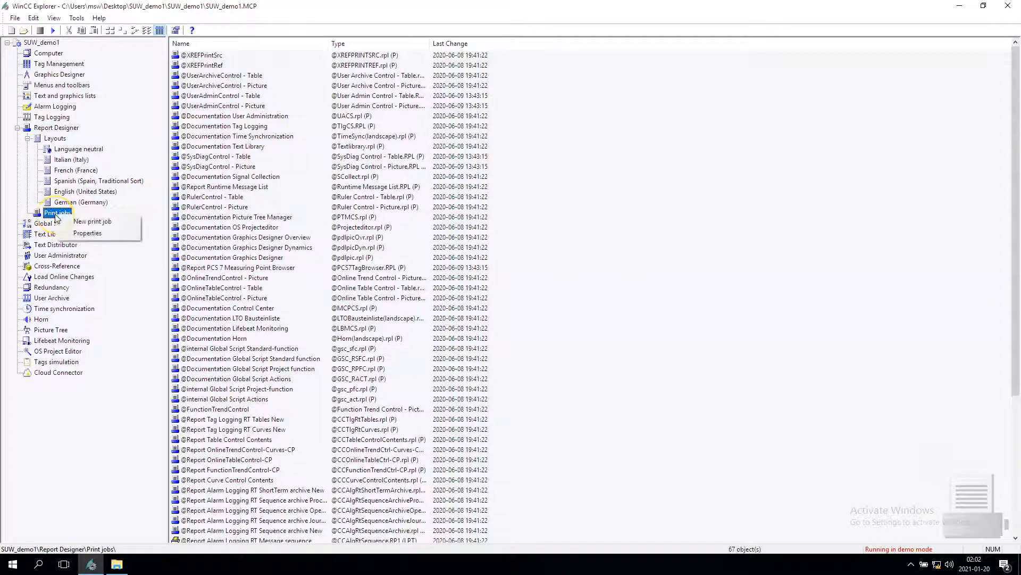
mouse_move(91, 221)
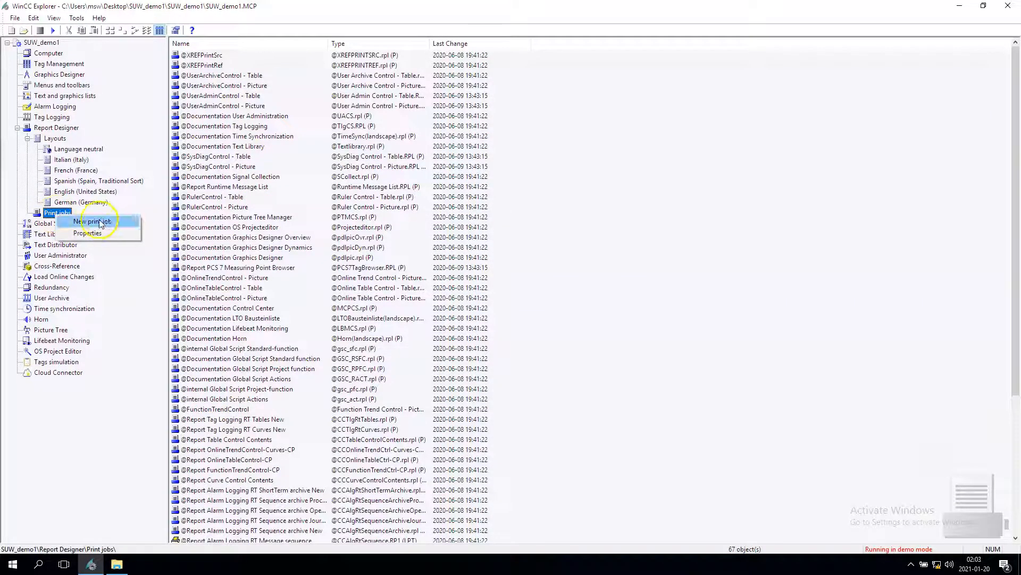
left_click(91, 221)
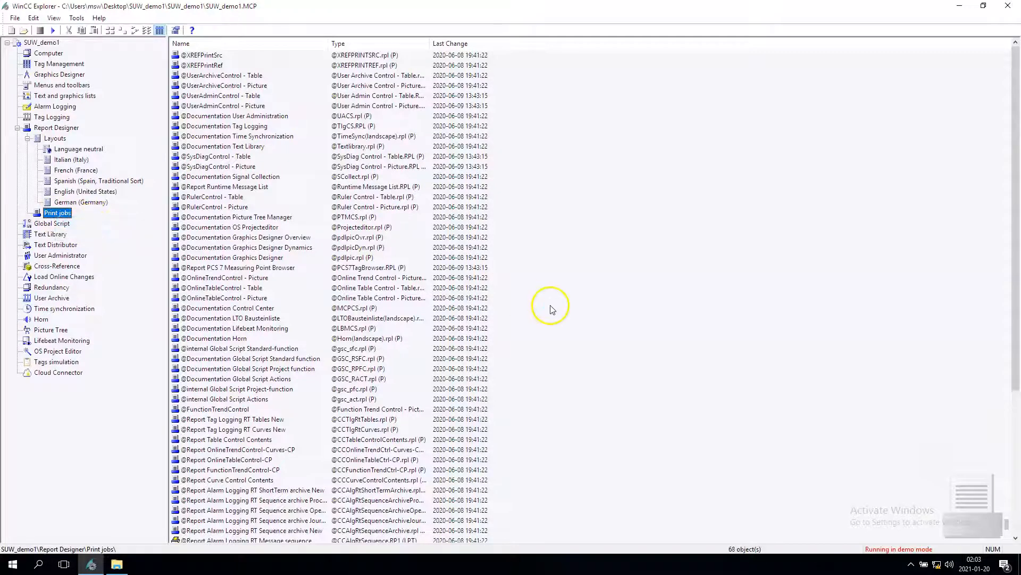
scroll("down", 3)
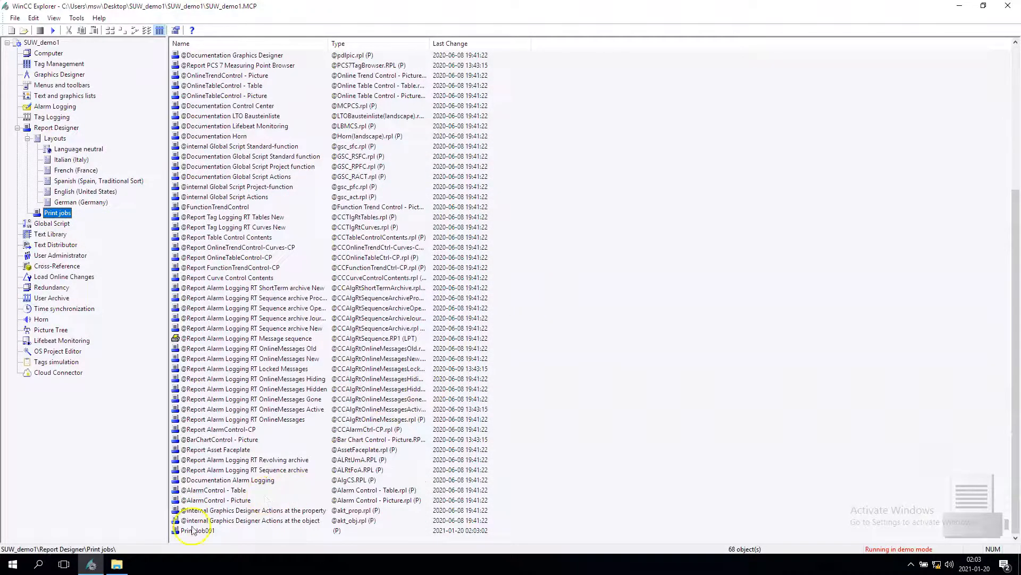
left_click(198, 530)
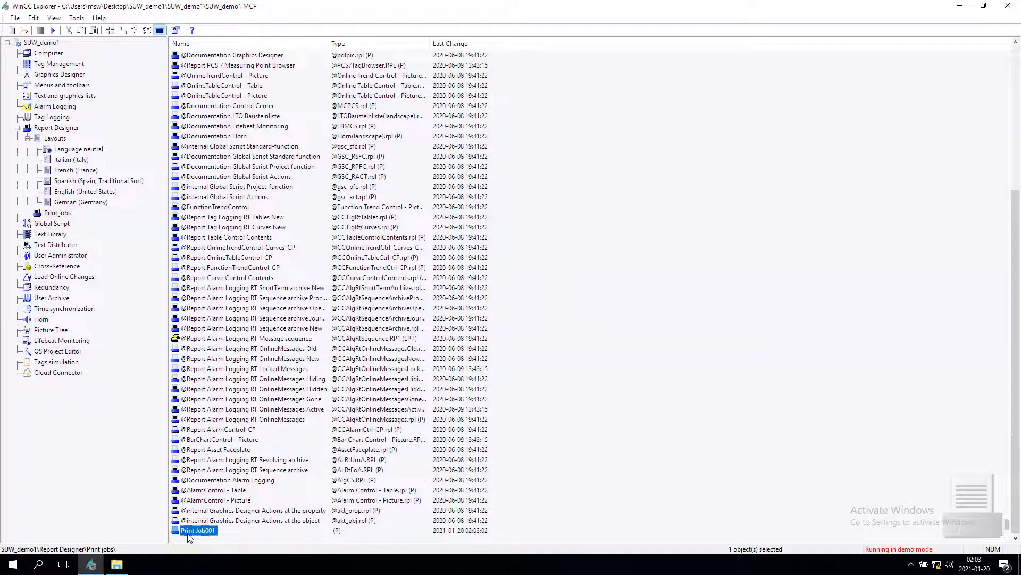
right_click(196, 530)
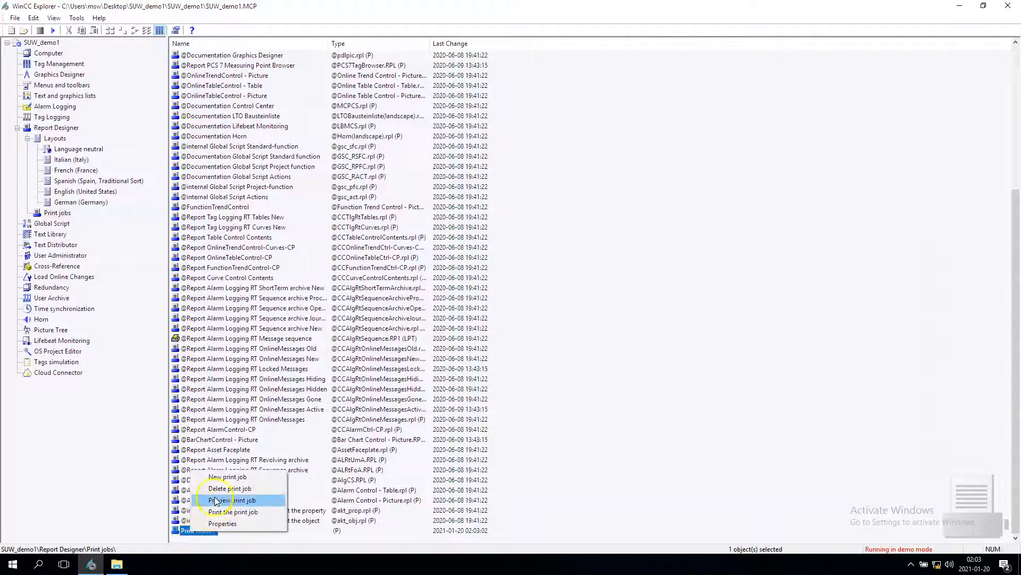
Step: Name the job Print_screen_option with layout PRINT_WINDOW.RPL and No dialog
left_click(221, 524)
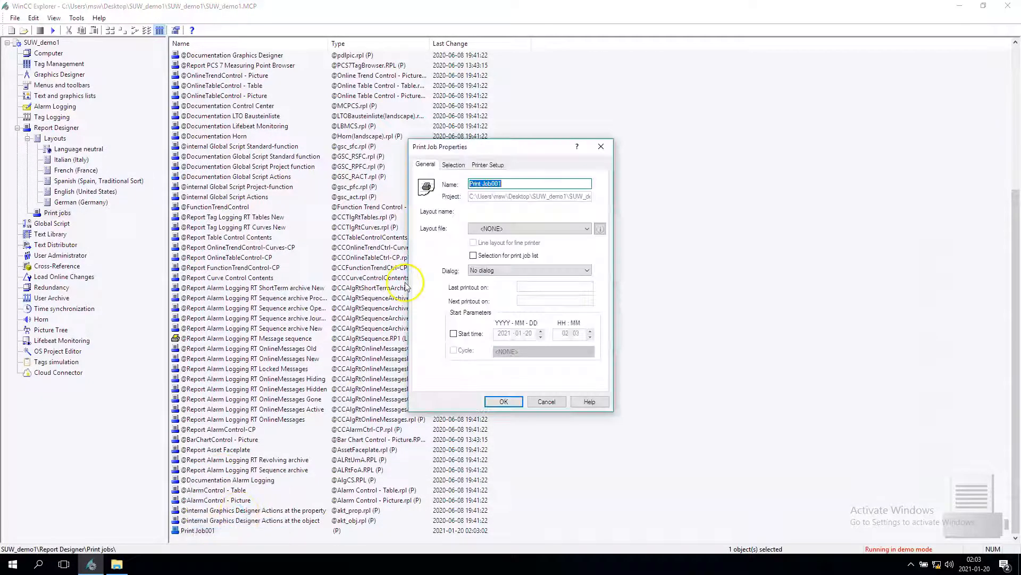
type("P")
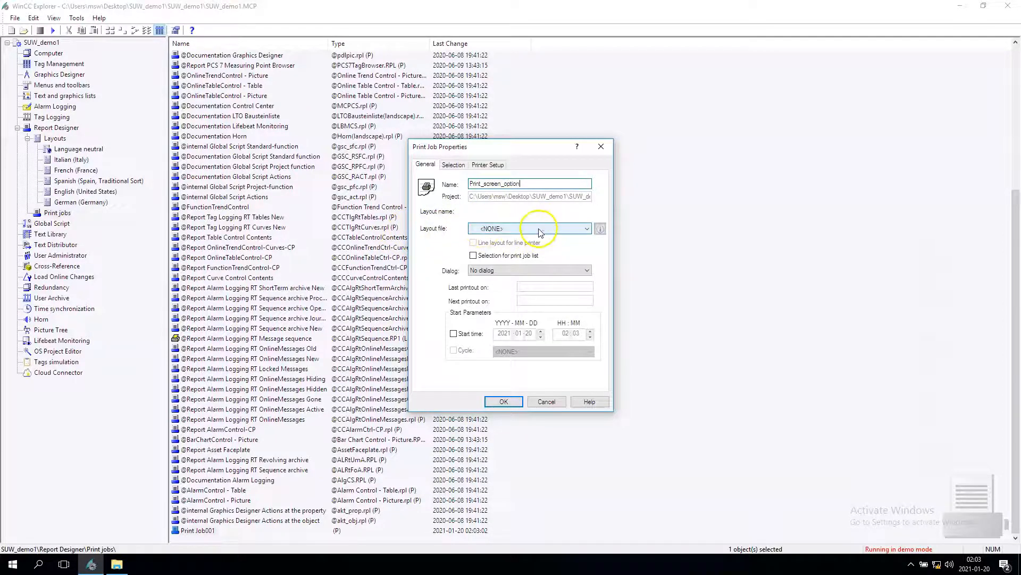
left_click(585, 228)
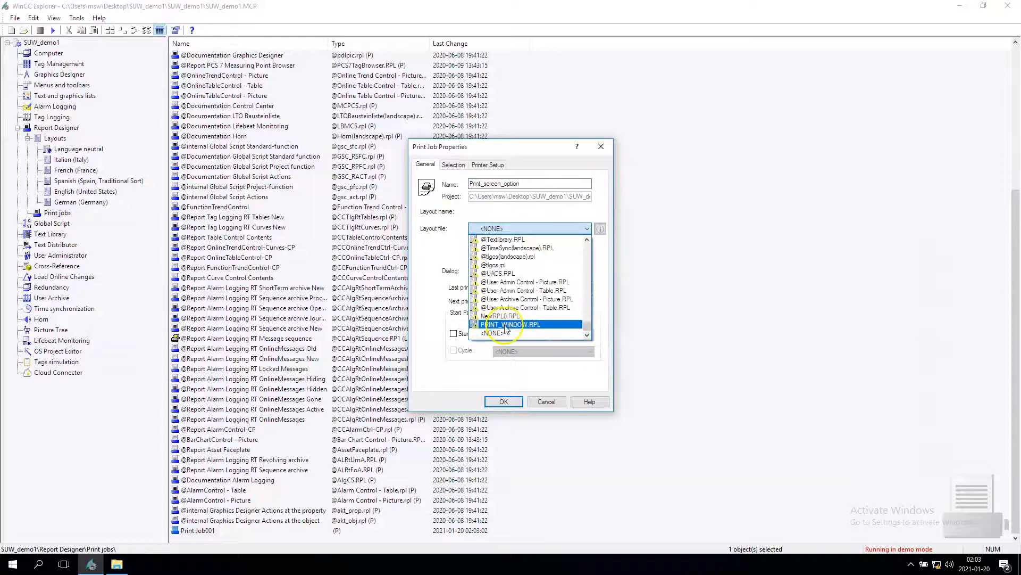
left_click(515, 323)
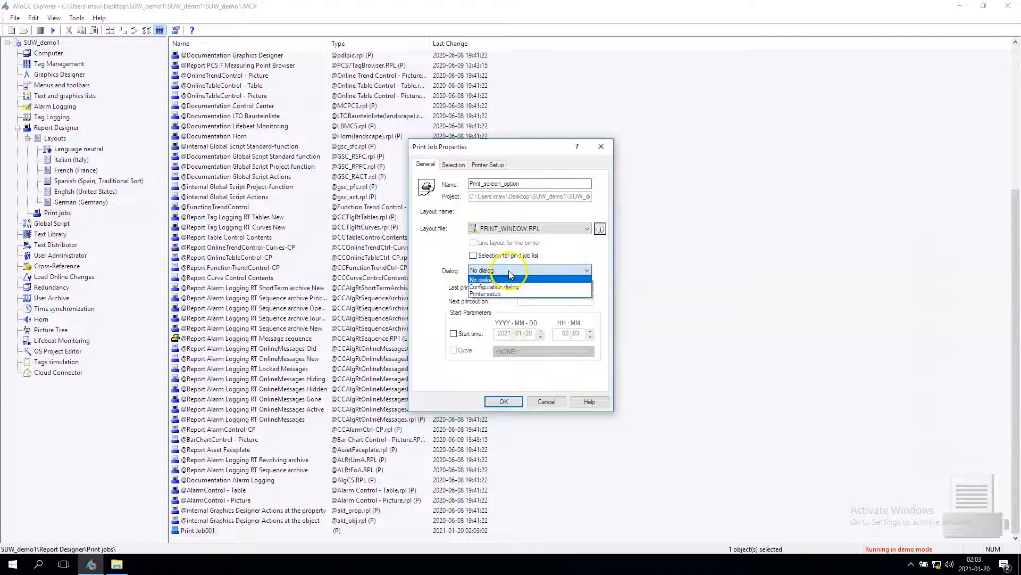
mouse_move(451, 274)
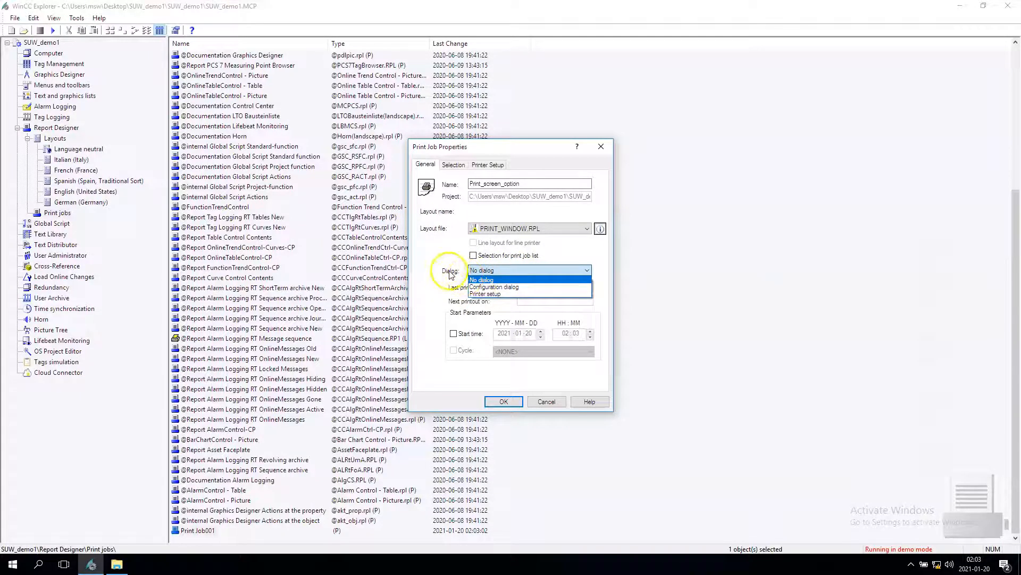
left_click(482, 279)
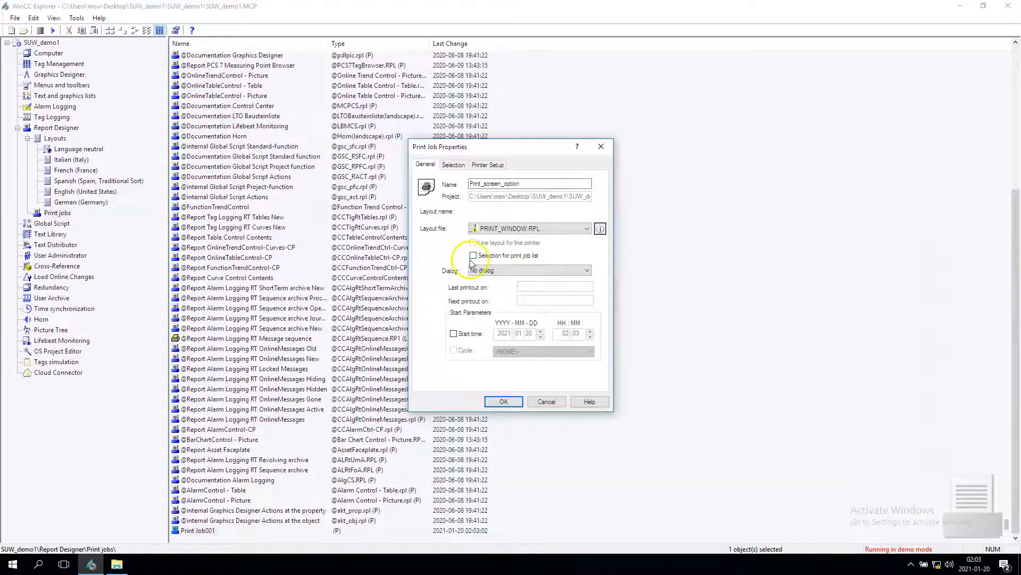
Step: Set Foxit Reader PDF Printer as priority 1 in Printer Setup and confirm the job
left_click(452, 164)
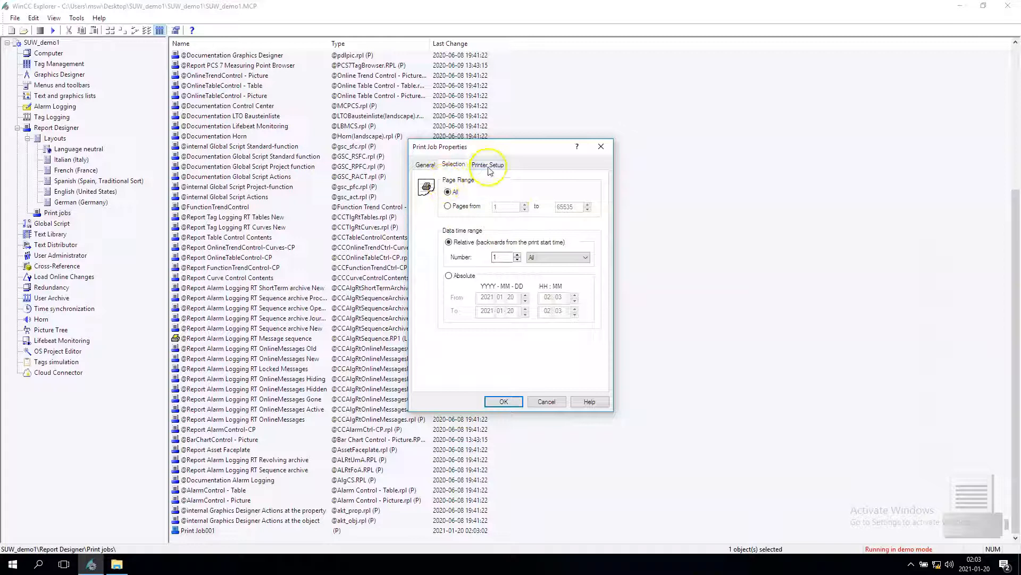
left_click(489, 164)
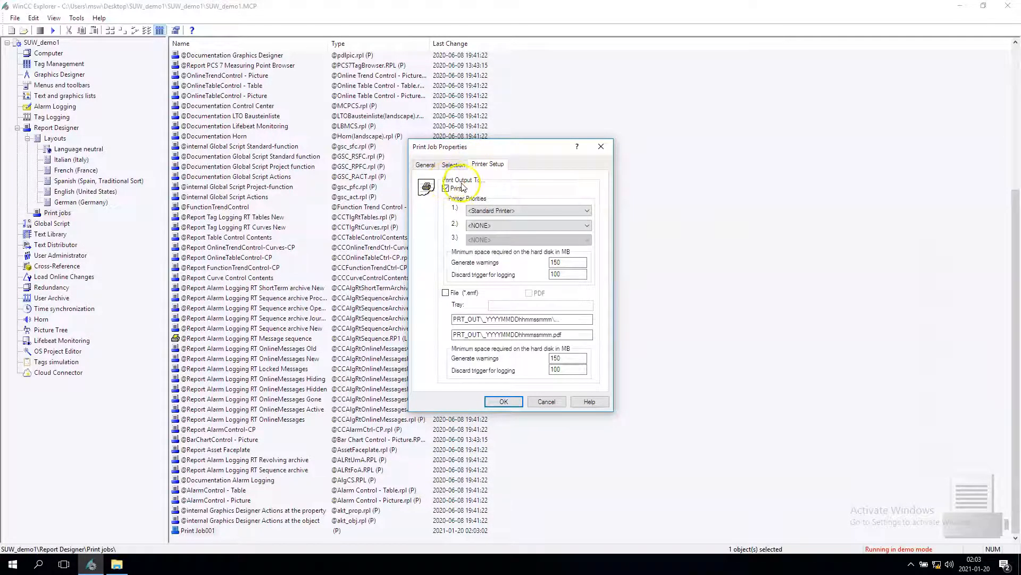
left_click(585, 210)
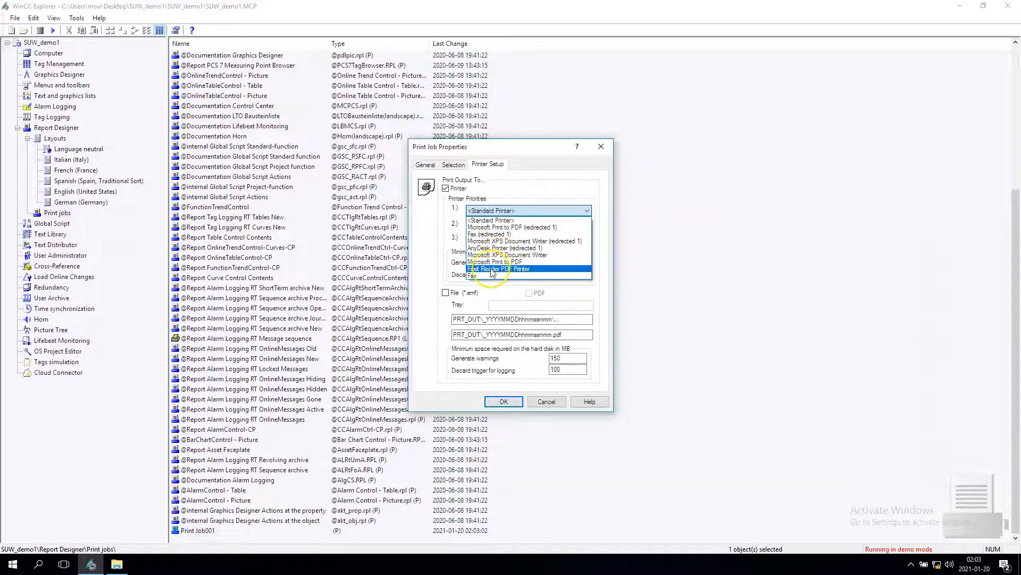
left_click(499, 268)
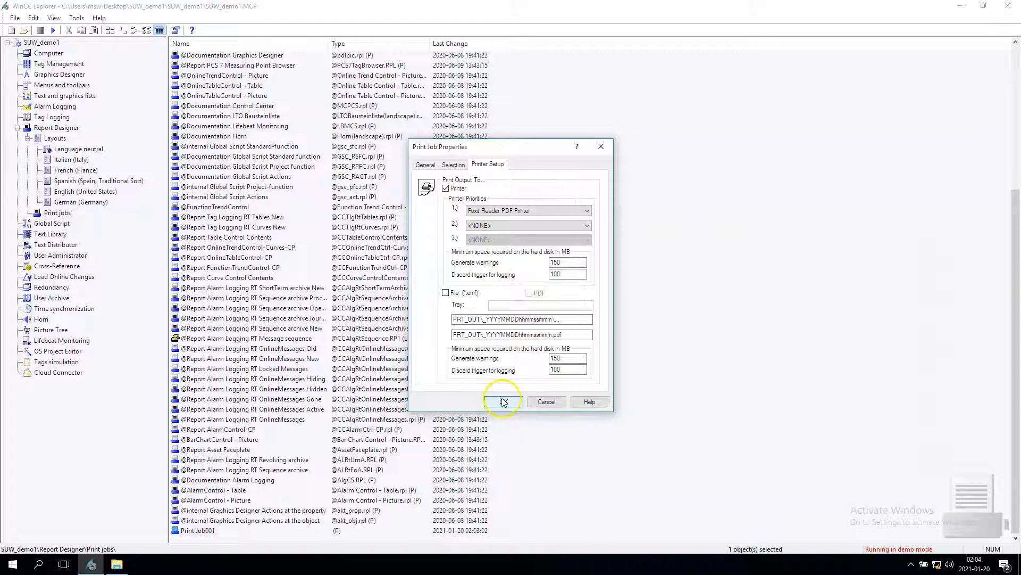
left_click(501, 401)
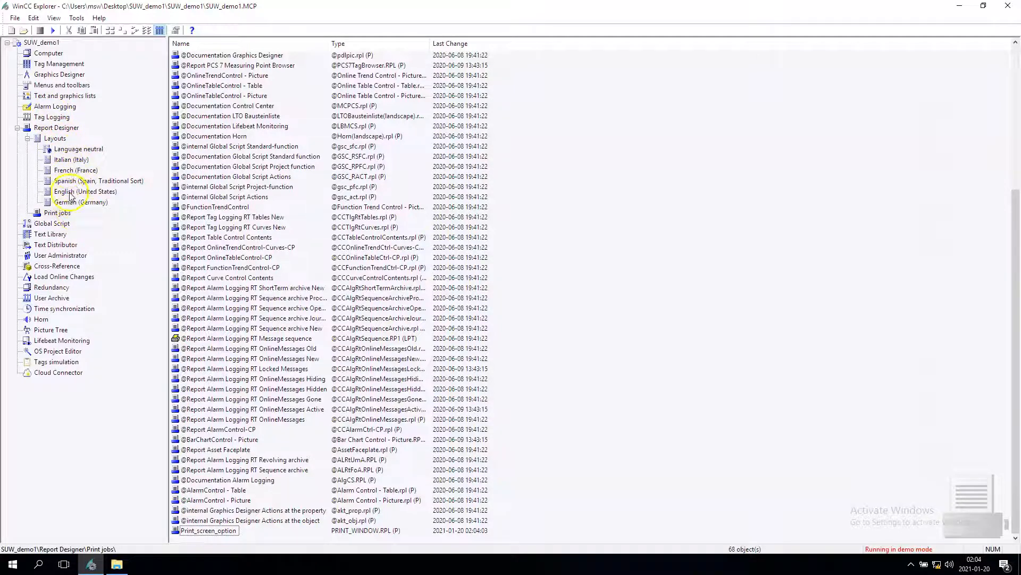
Step: Open Q&A.Pdl from the Graphics Designer pictures list for editing
left_click(85, 191)
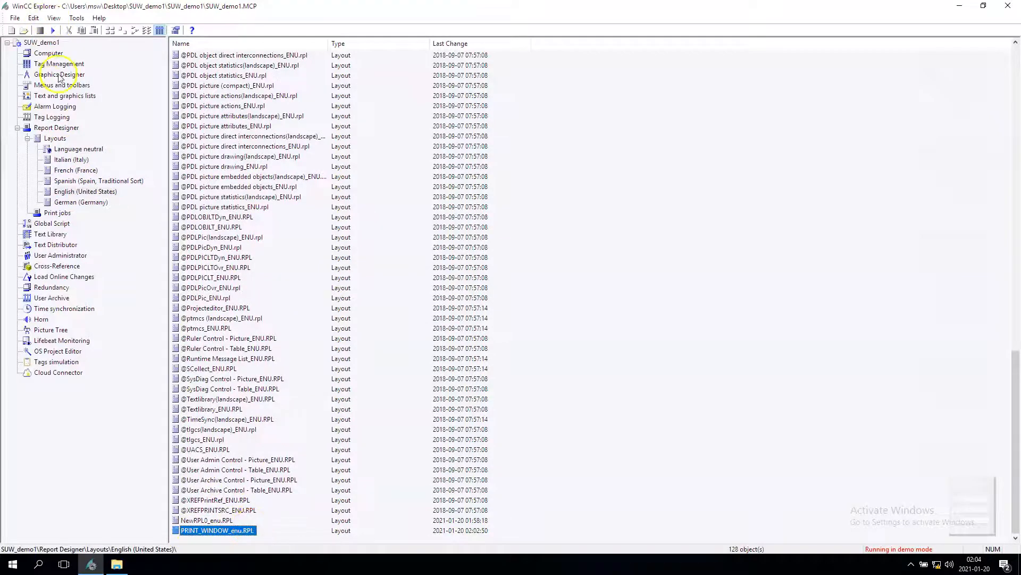
left_click(62, 75)
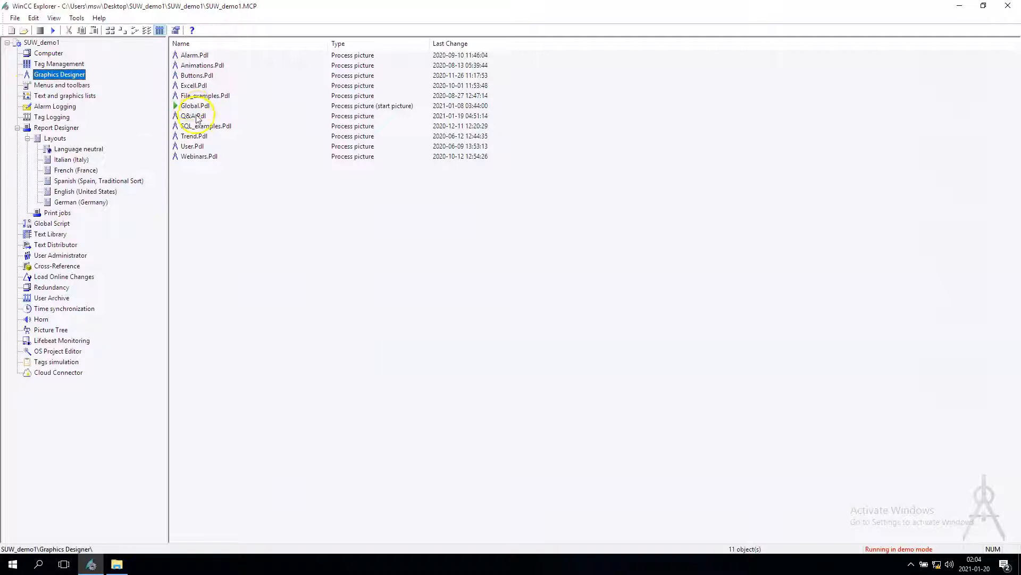
double_click(192, 116)
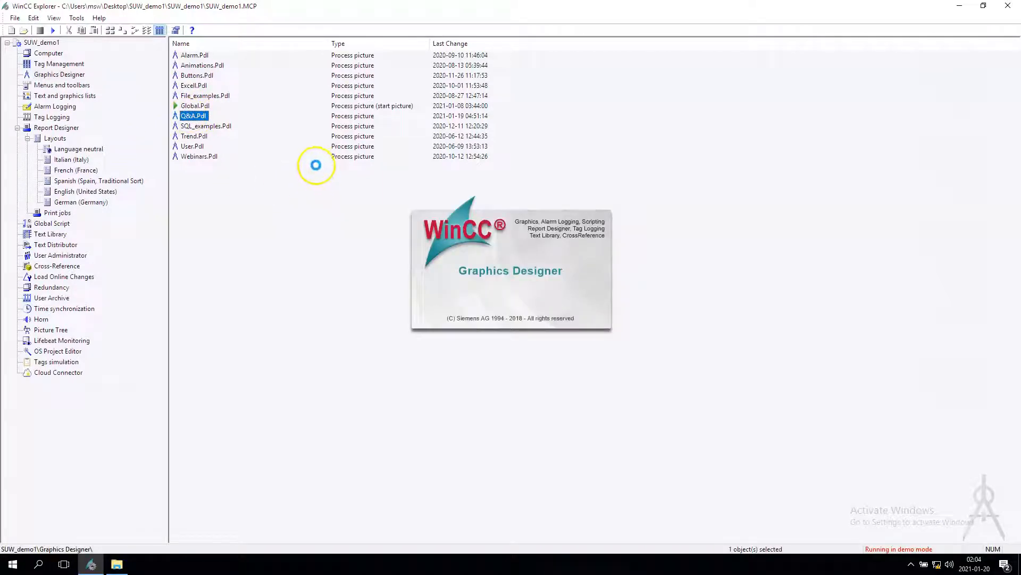
double_click(193, 114)
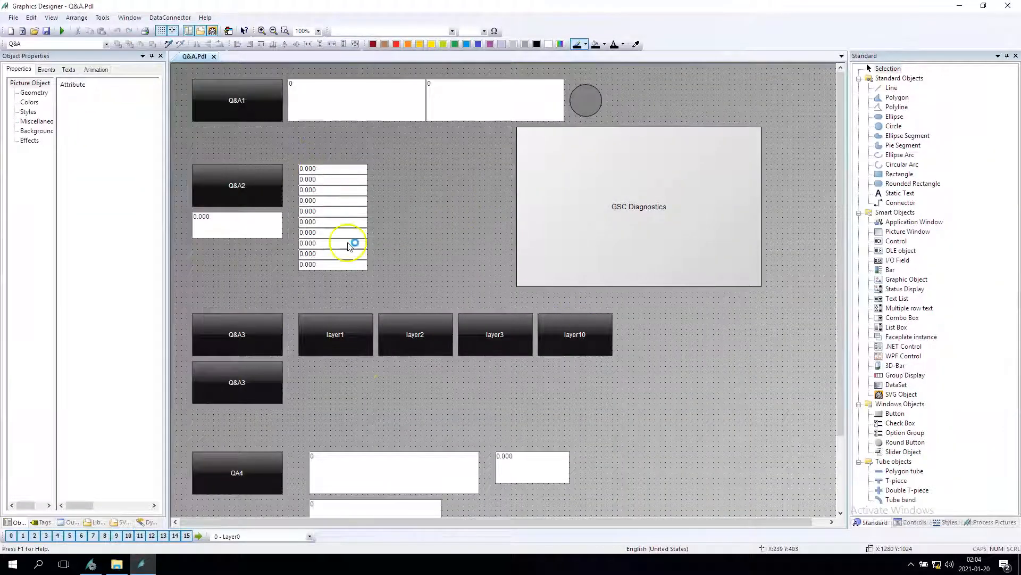
Step: Label the new lower-right button 'print screen' in Button Configuration and go to its events
scroll("down", 3)
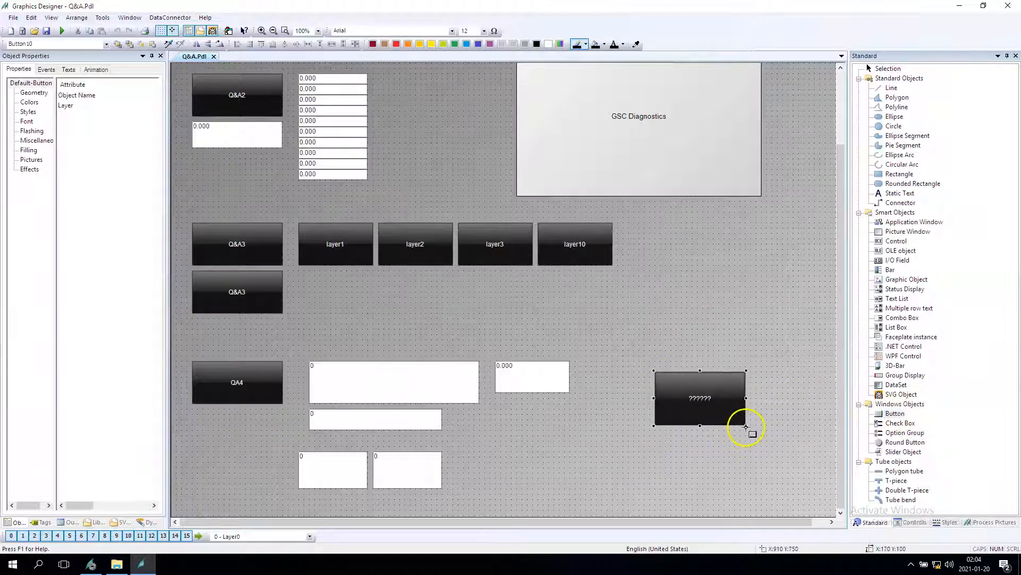
double_click(700, 397)
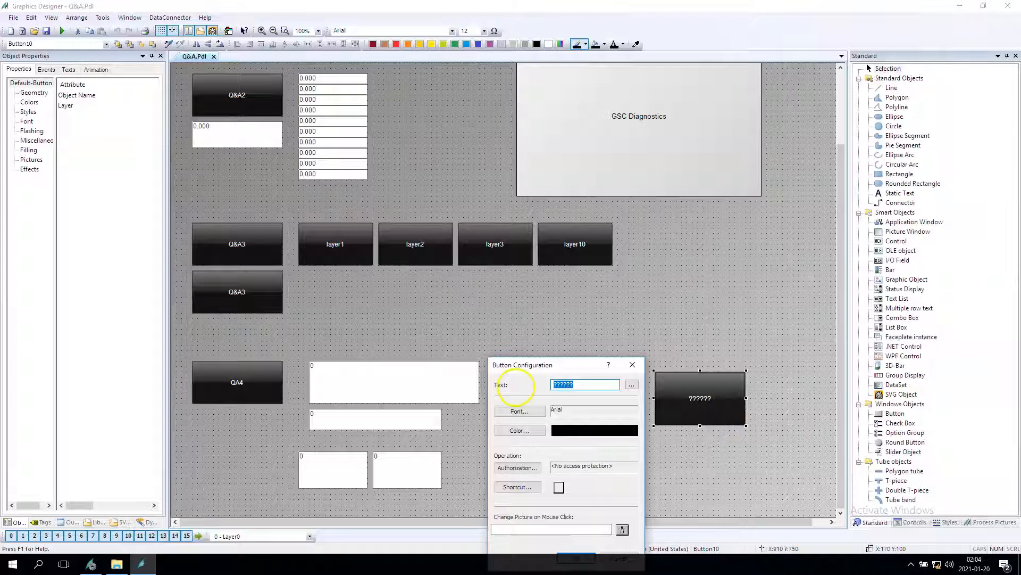
type("print scre")
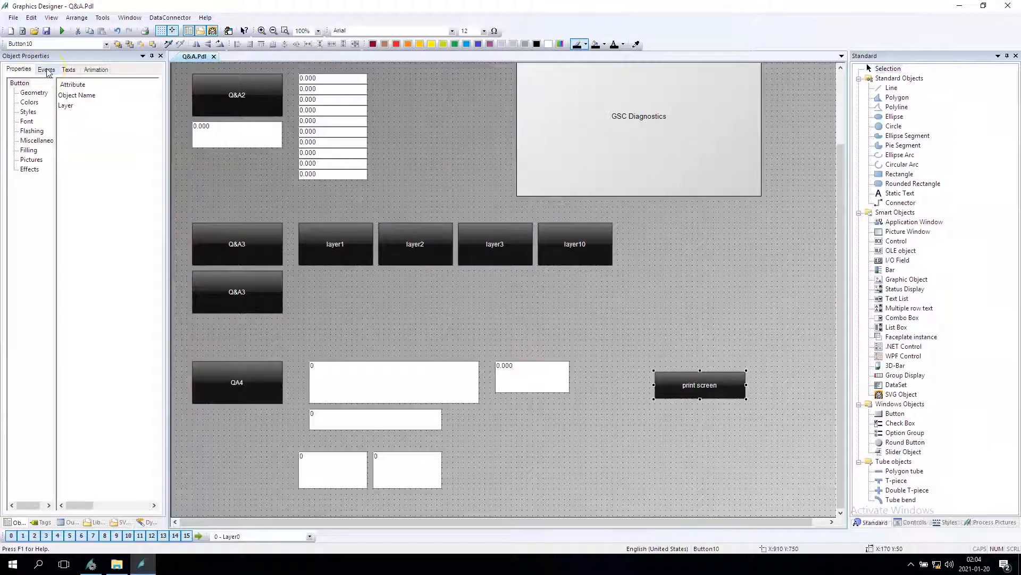
left_click(46, 69)
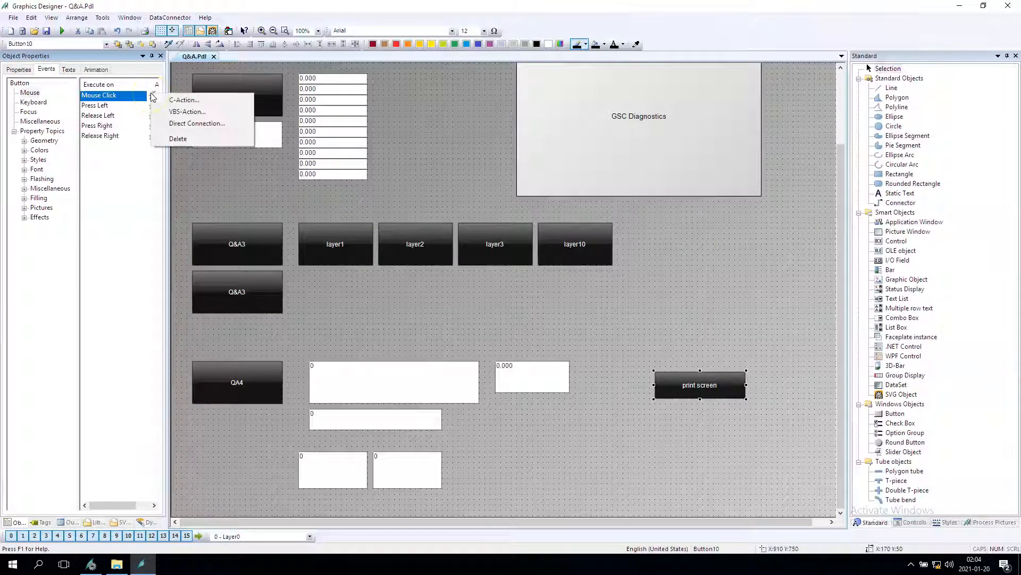
Step: Attach a C-action to the button's mouse click and browse the function tree
left_click(184, 100)
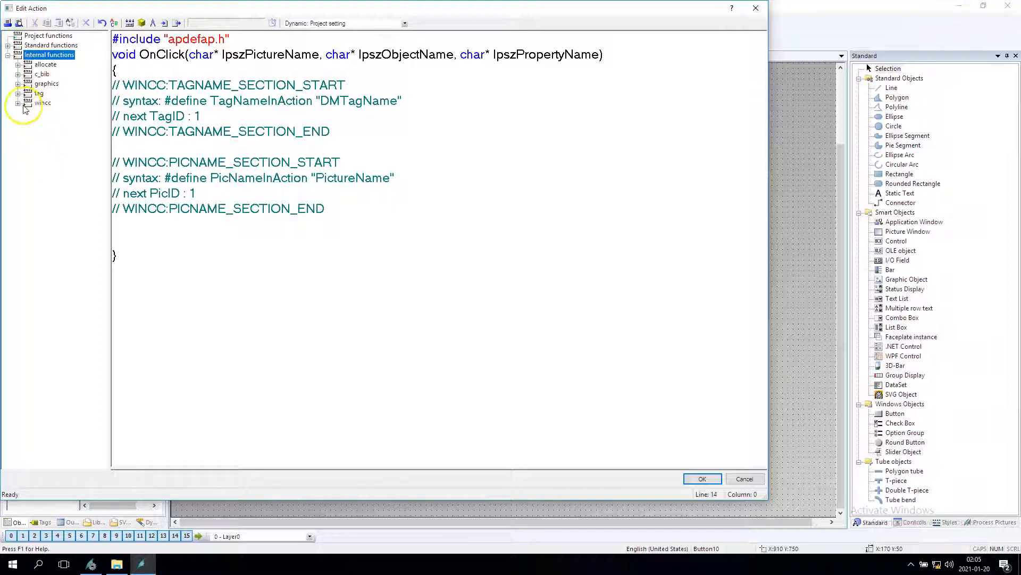
left_click(41, 102)
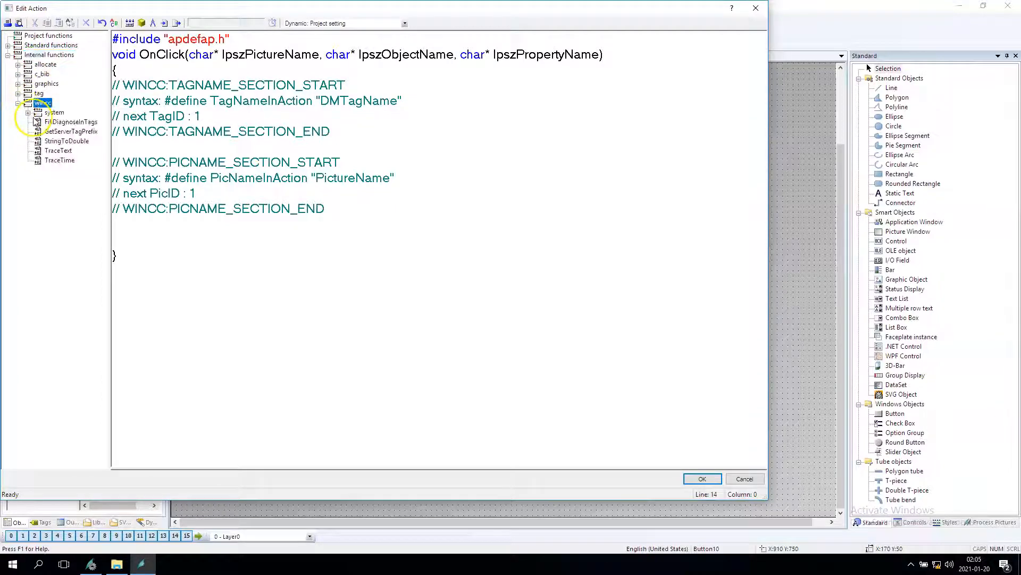
left_click(30, 103)
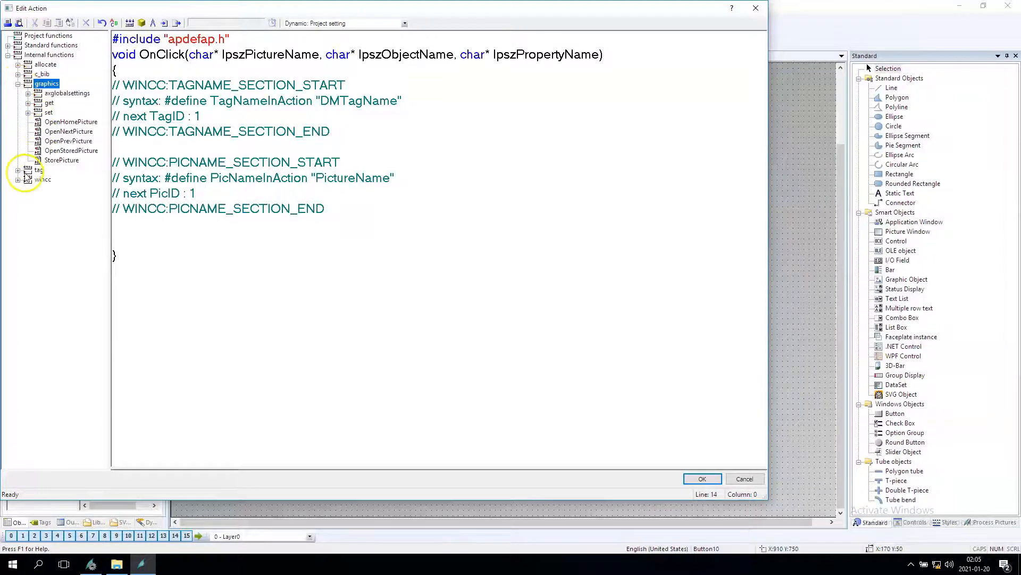
left_click(51, 45)
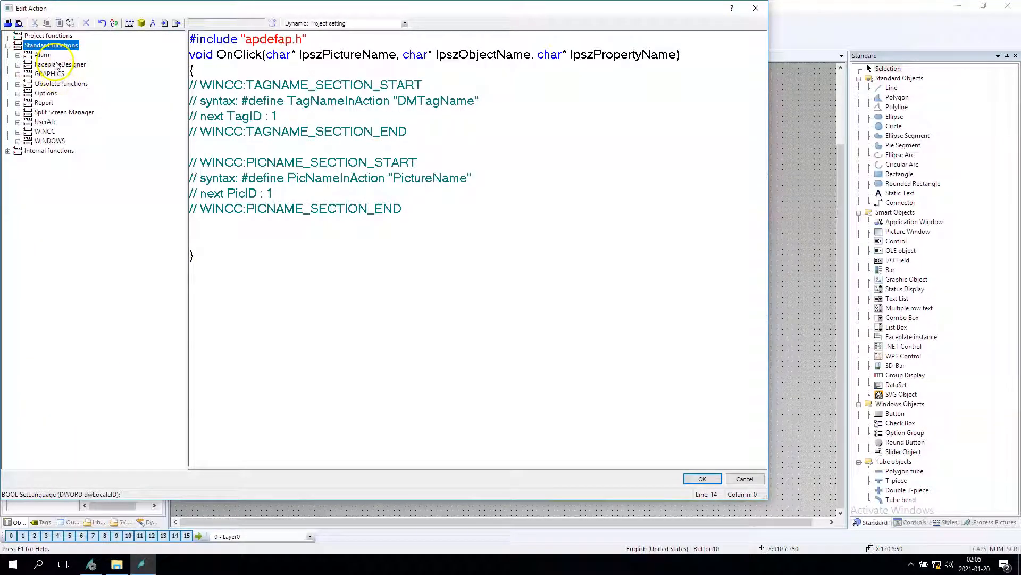
mouse_move(49, 111)
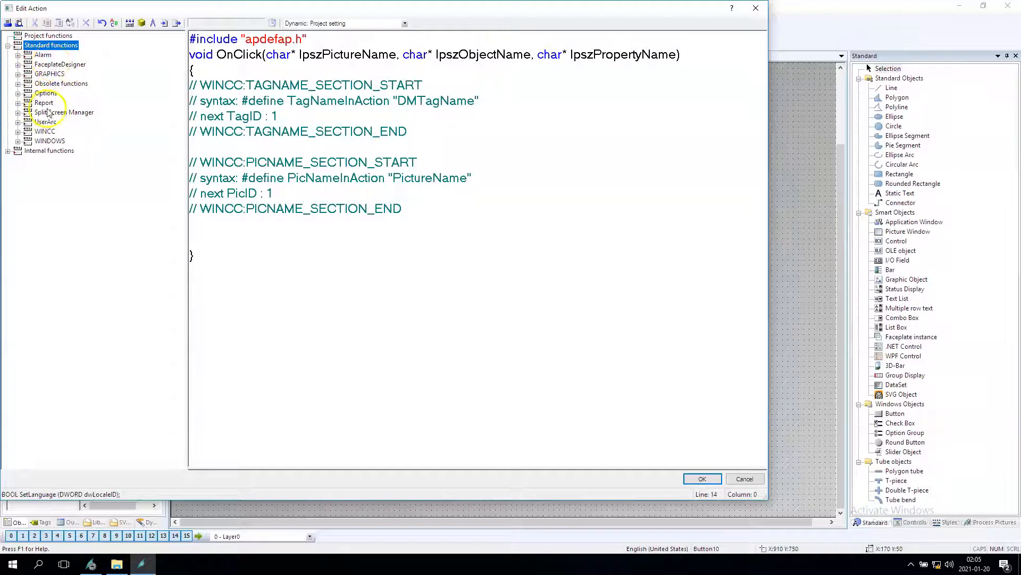
Step: Add RPTJobPrint from Standard functions > Report and bring up its parameter assignment
left_click(43, 102)
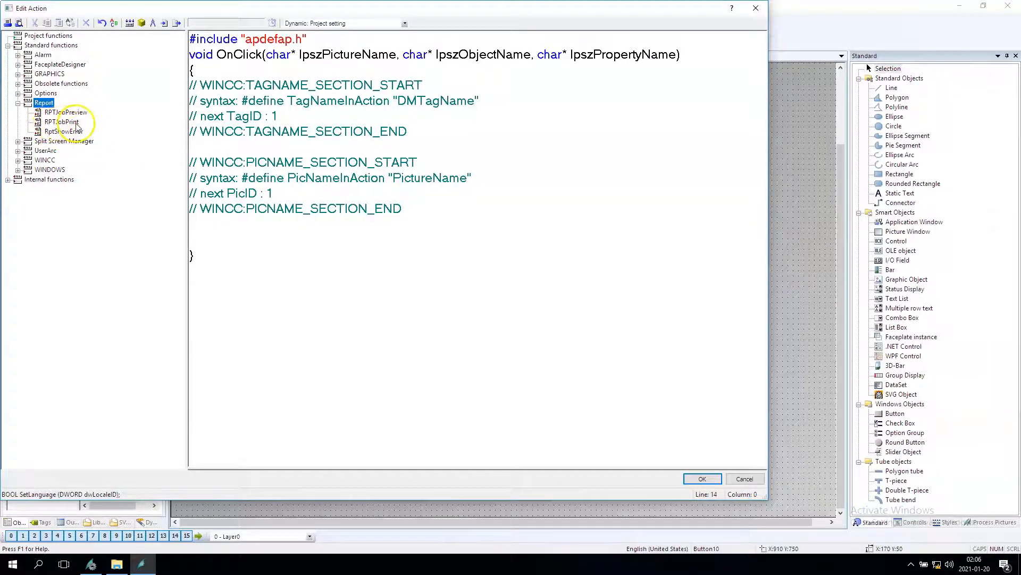
left_click(63, 121)
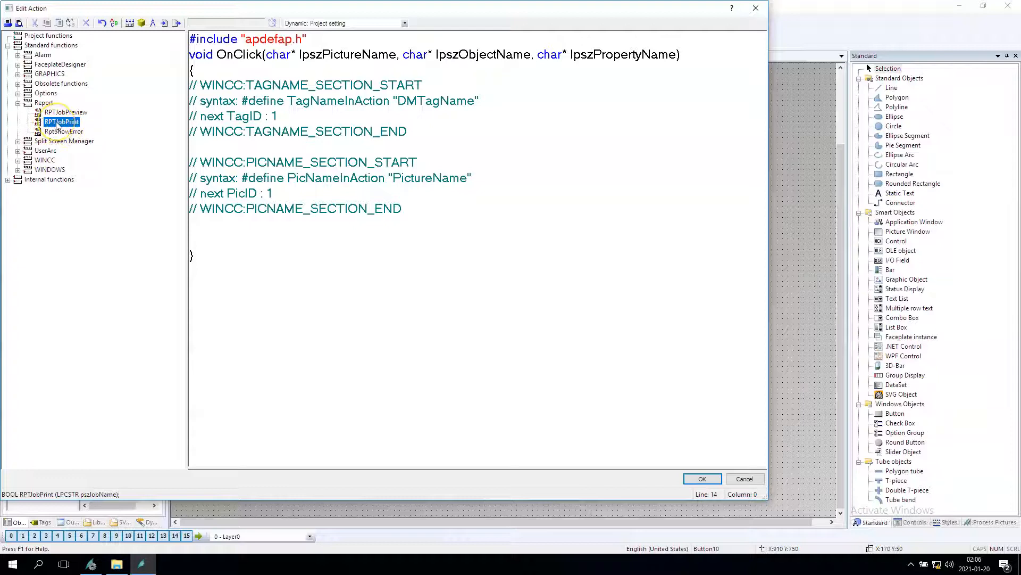
double_click(62, 122)
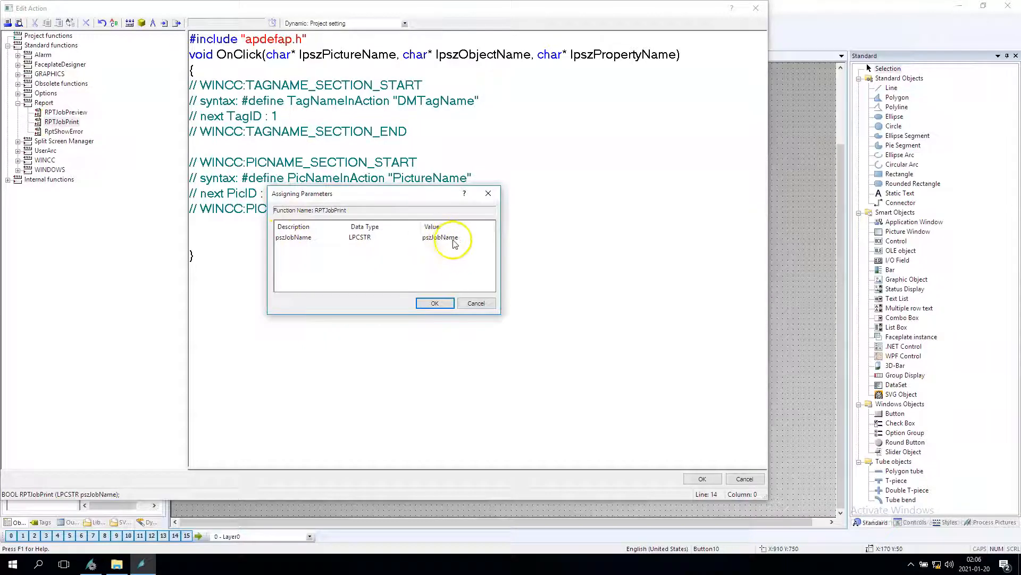
Step: Set pszJobName to "Print_screen_option", checked against the project's print jobs, and confirm
left_click(492, 237)
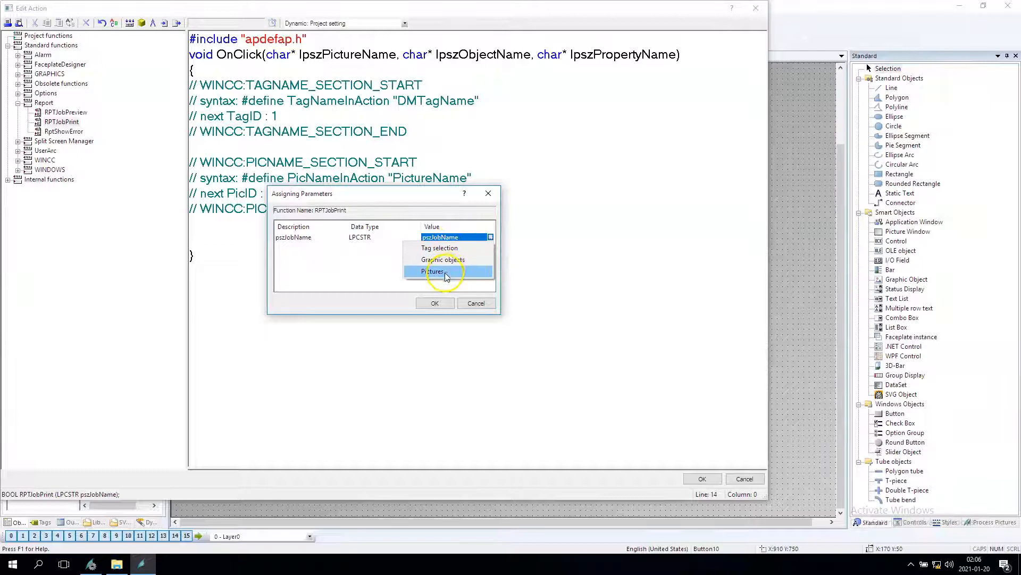
mouse_move(442, 260)
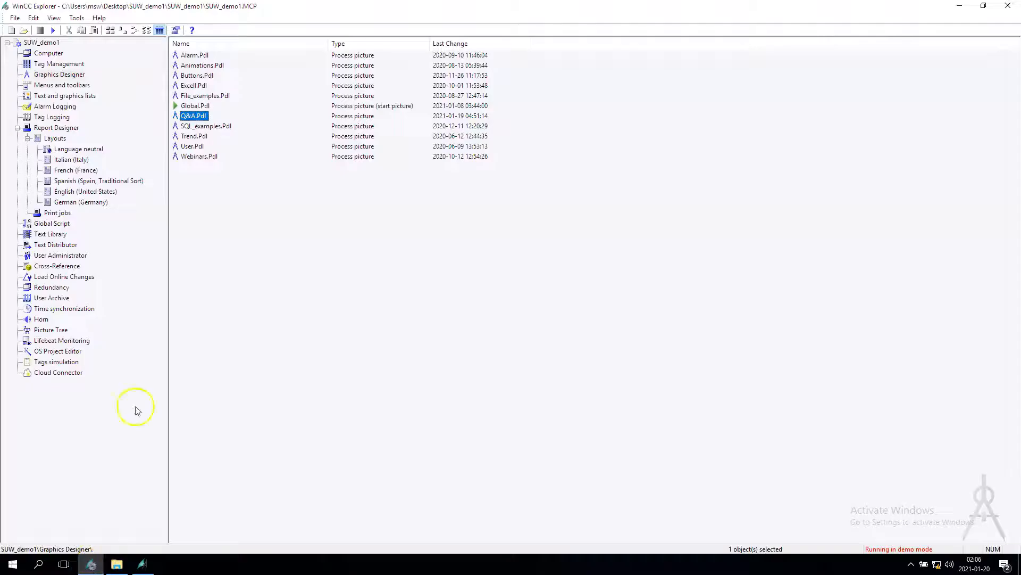
left_click(57, 213)
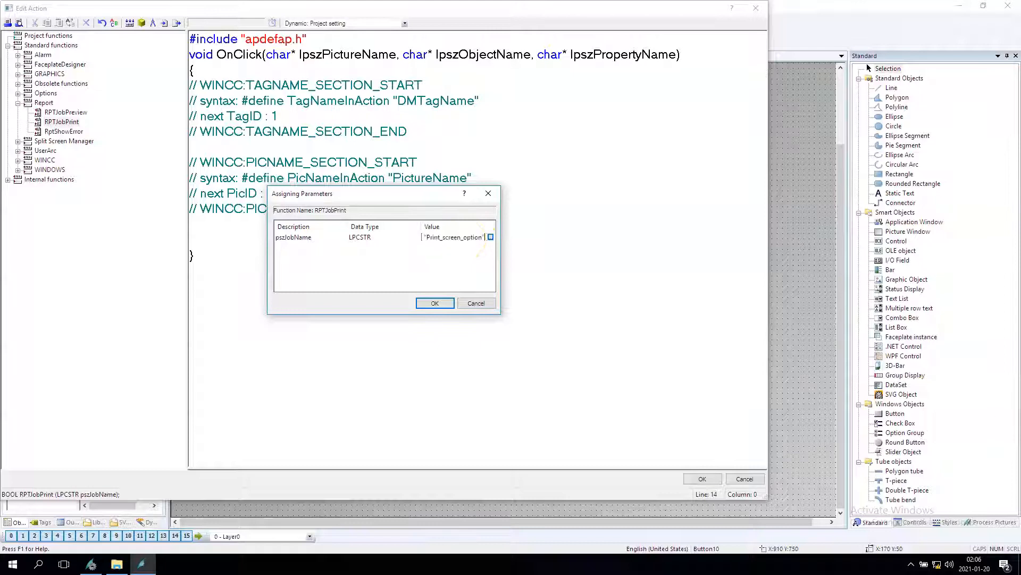
double_click(452, 237)
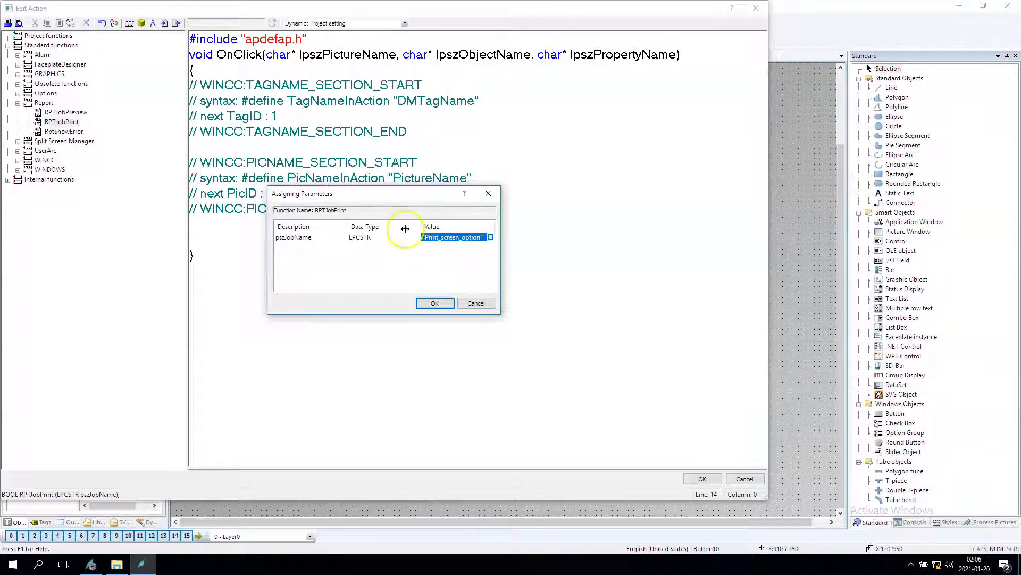
left_click(434, 303)
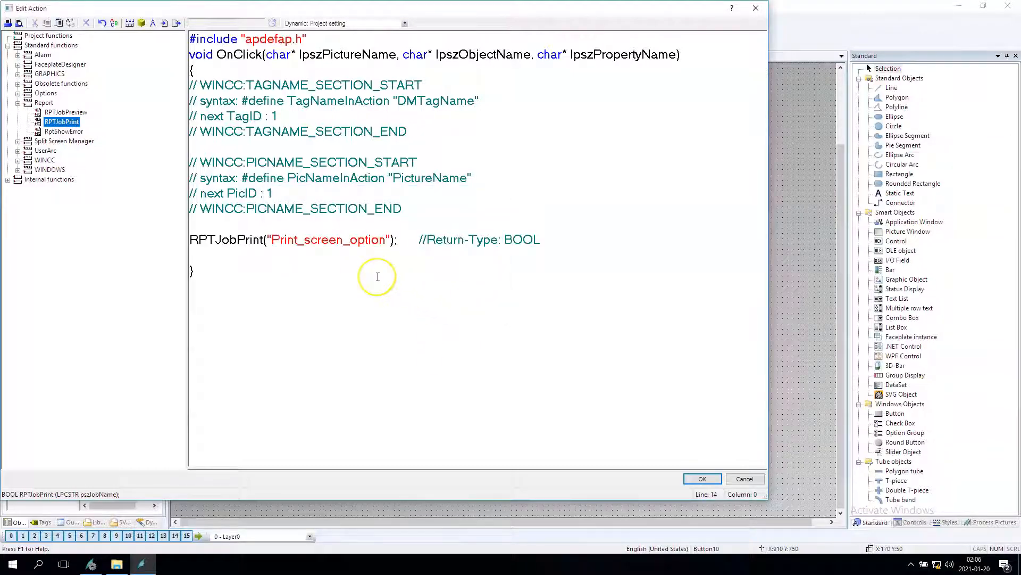
mouse_move(224, 222)
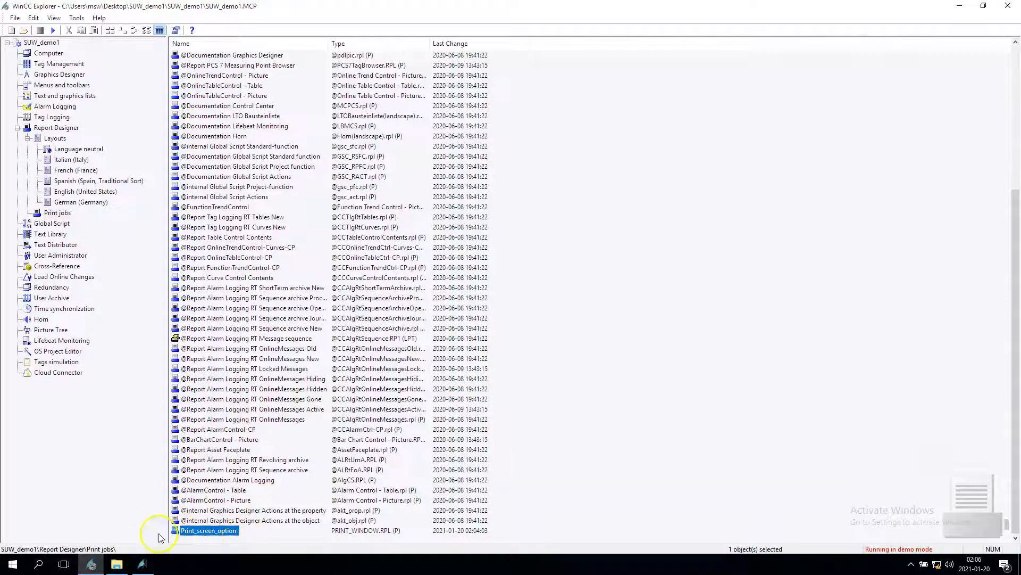
double_click(208, 530)
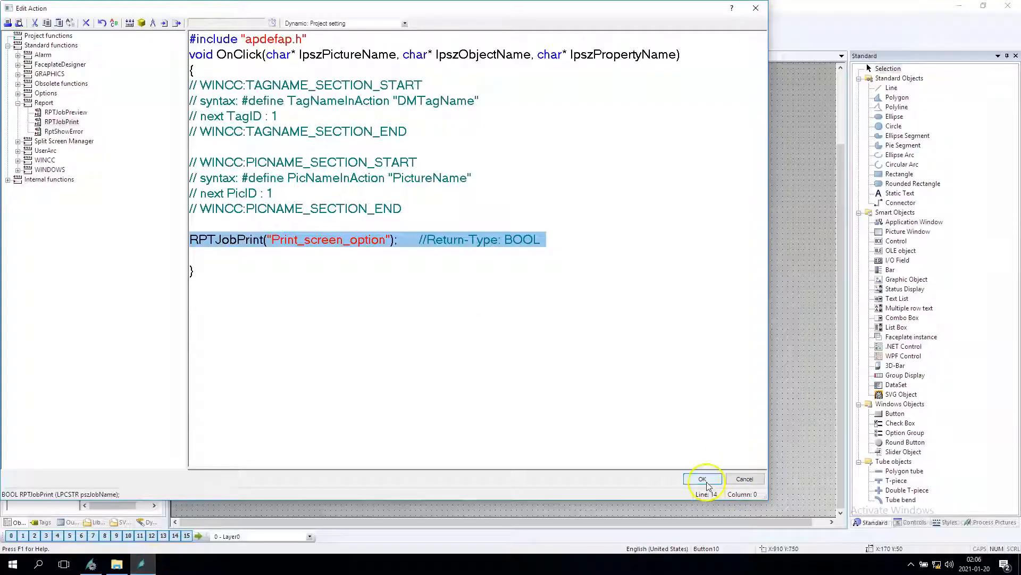
Step: Accept the edited click action and compile the changed source code
left_click(702, 477)
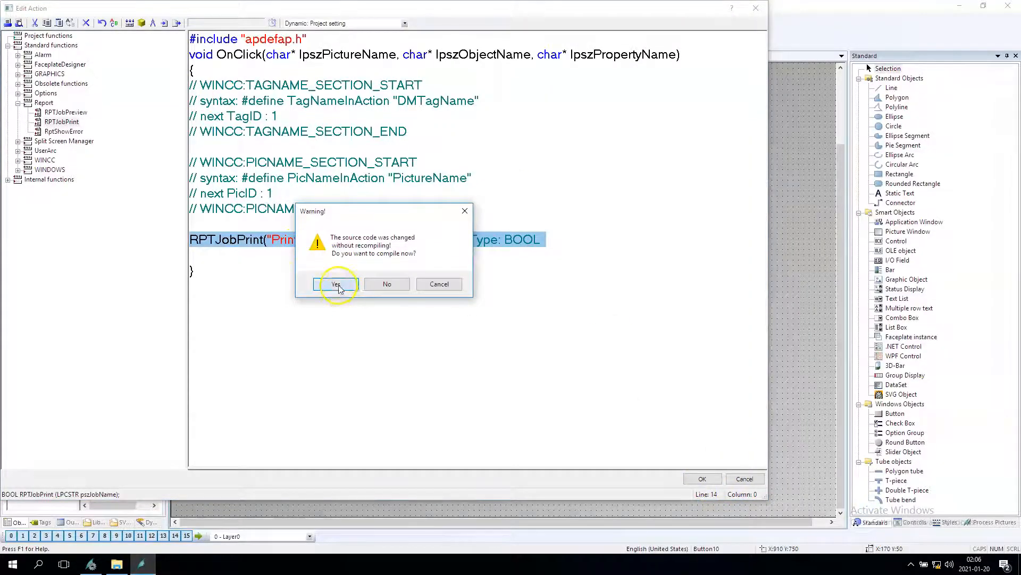
left_click(336, 283)
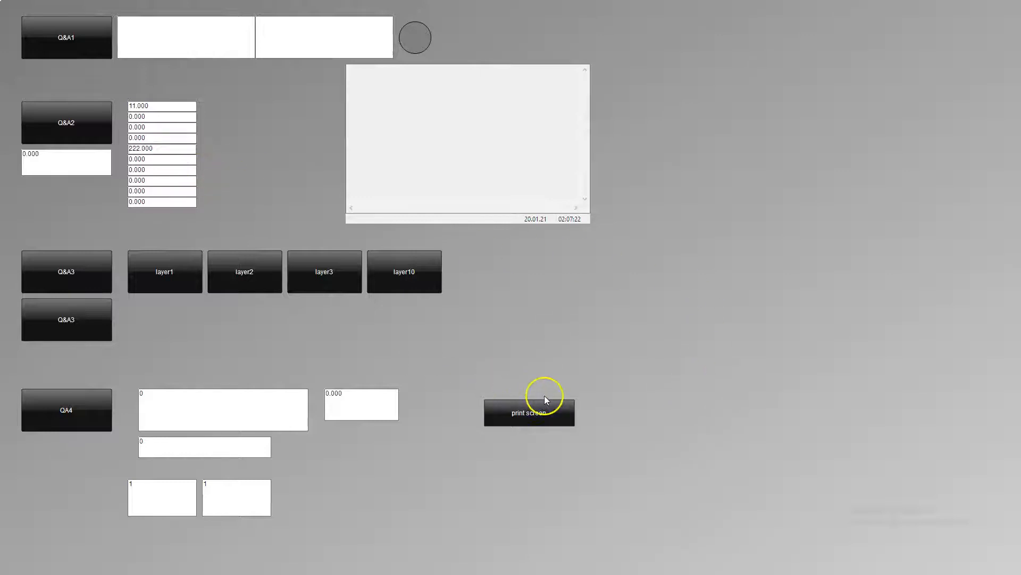
Step: Run the print screen button in Runtime and save the screenshot PDF to the desktop via Foxit PDF Printer
left_click(529, 413)
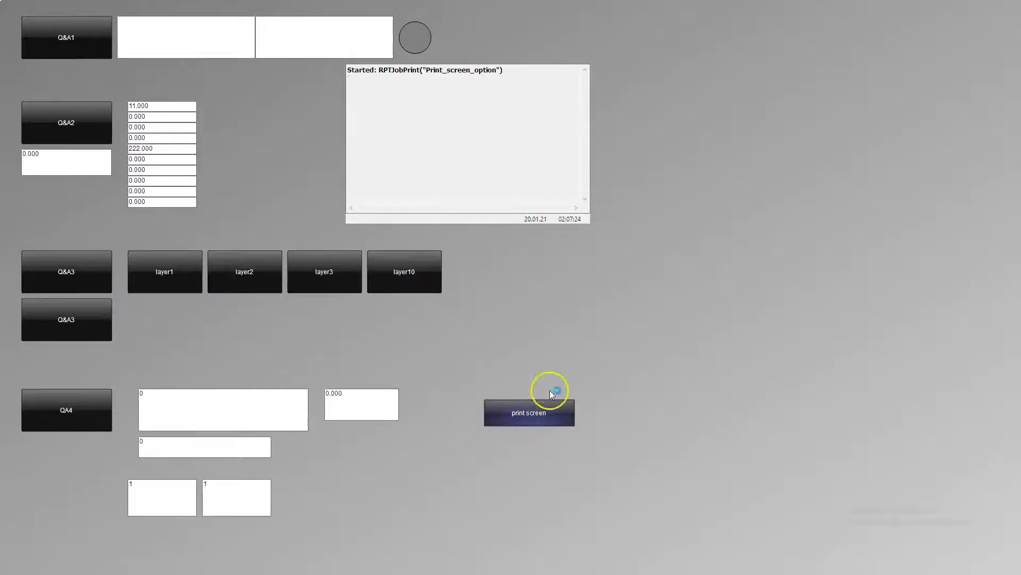
left_click(529, 412)
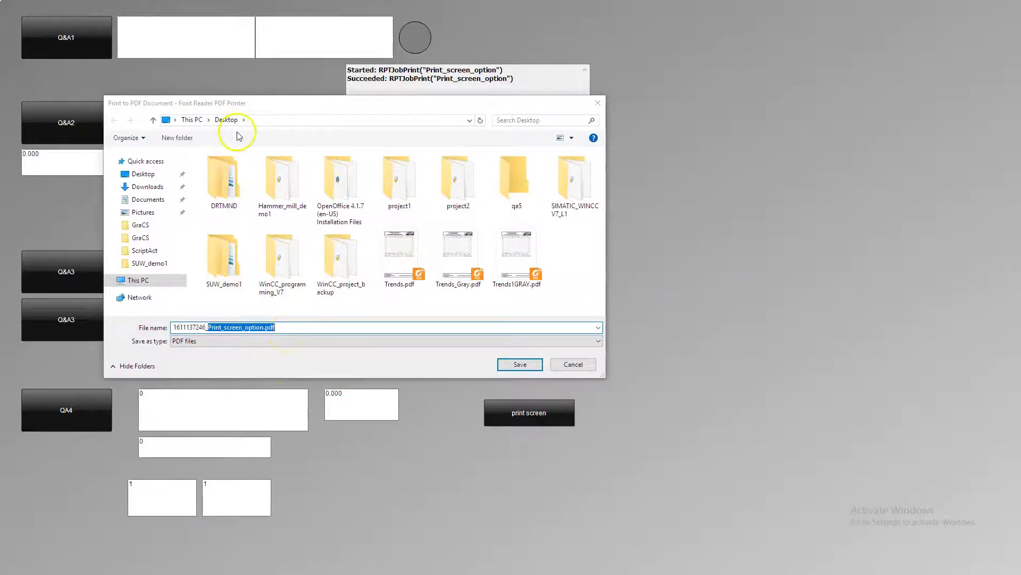
left_click(519, 363)
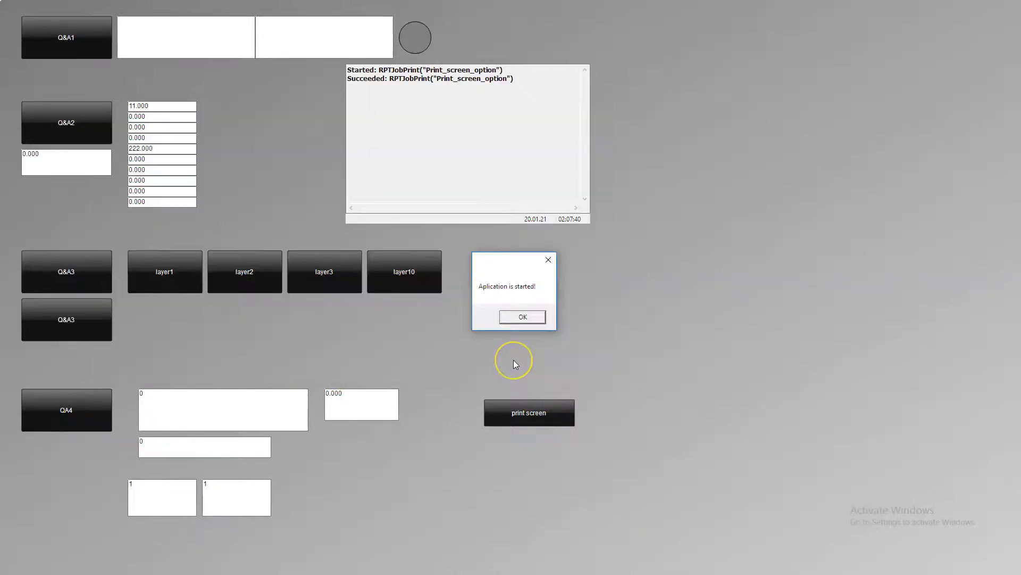
left_click(521, 316)
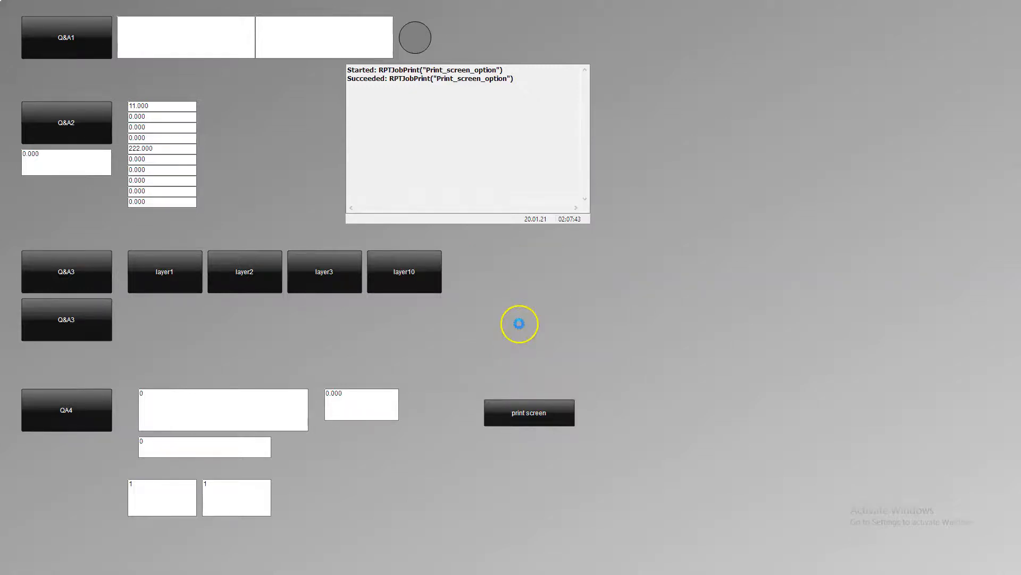
left_click(529, 412)
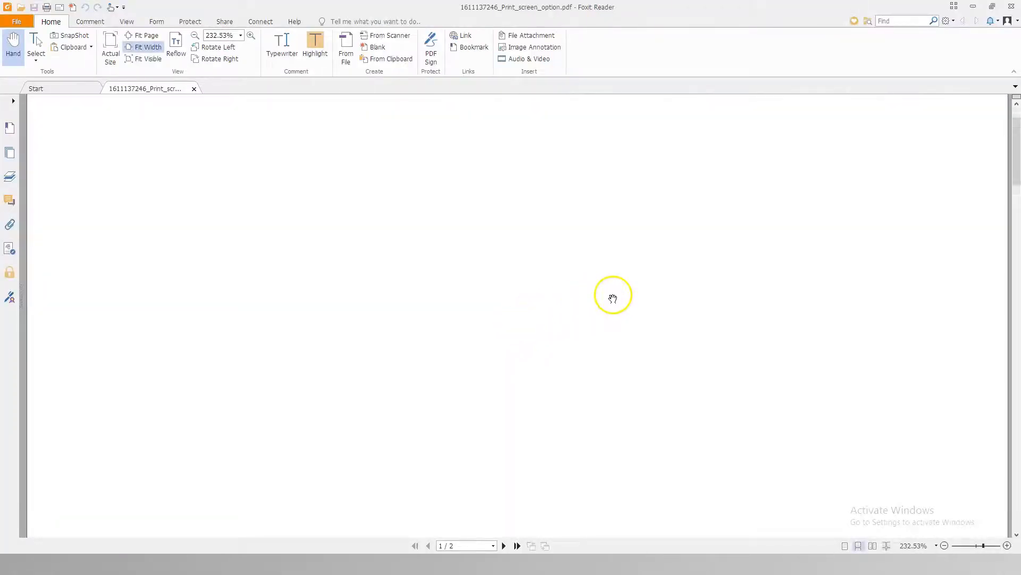
scroll("down", 3)
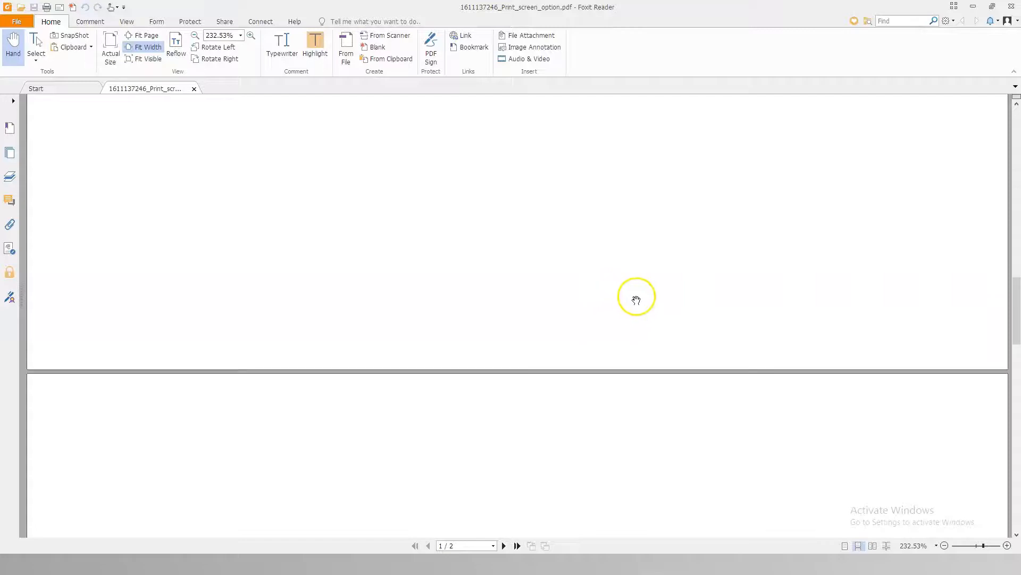
scroll("down", 3)
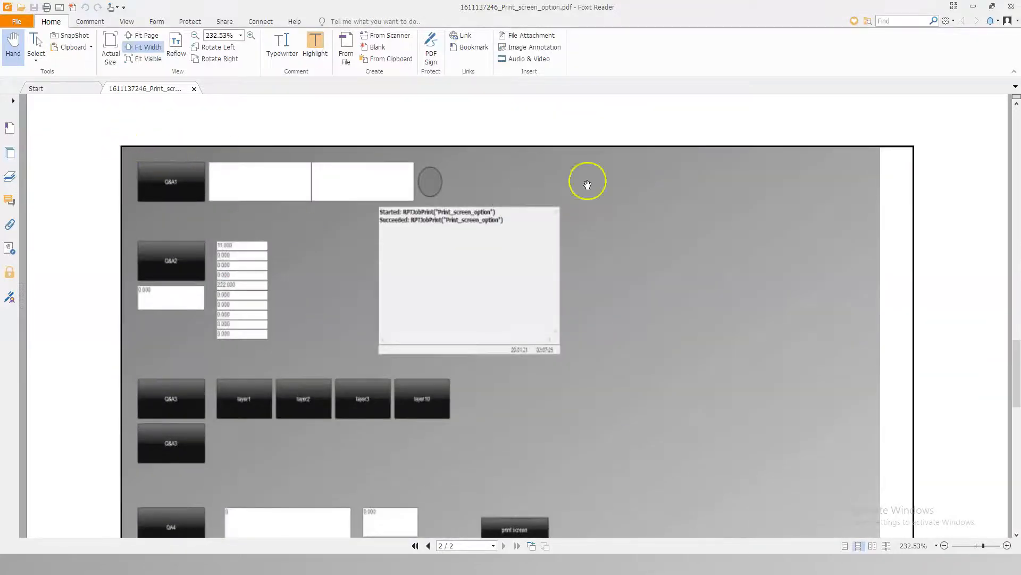
scroll("down", 3)
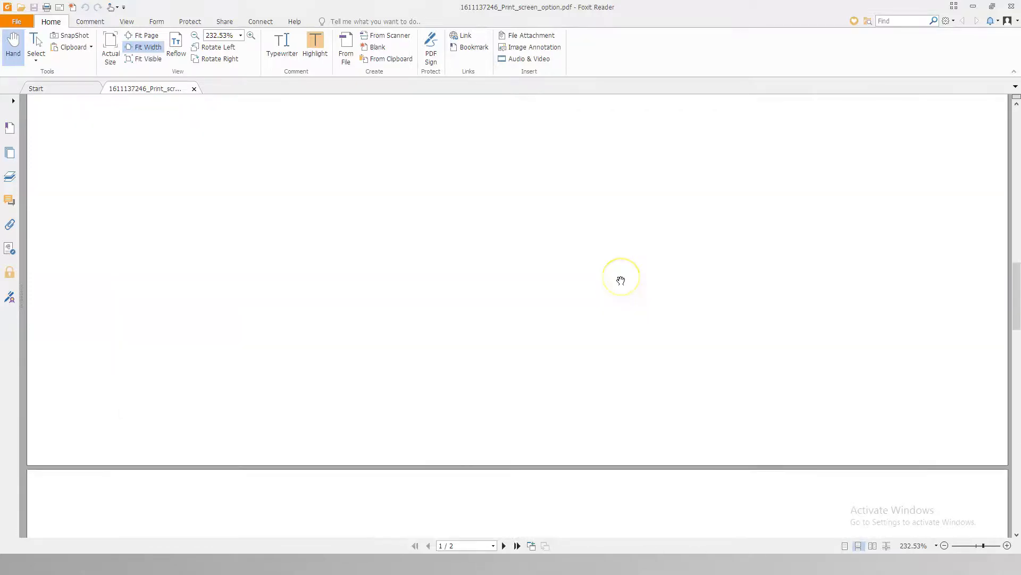
mouse_move(576, 264)
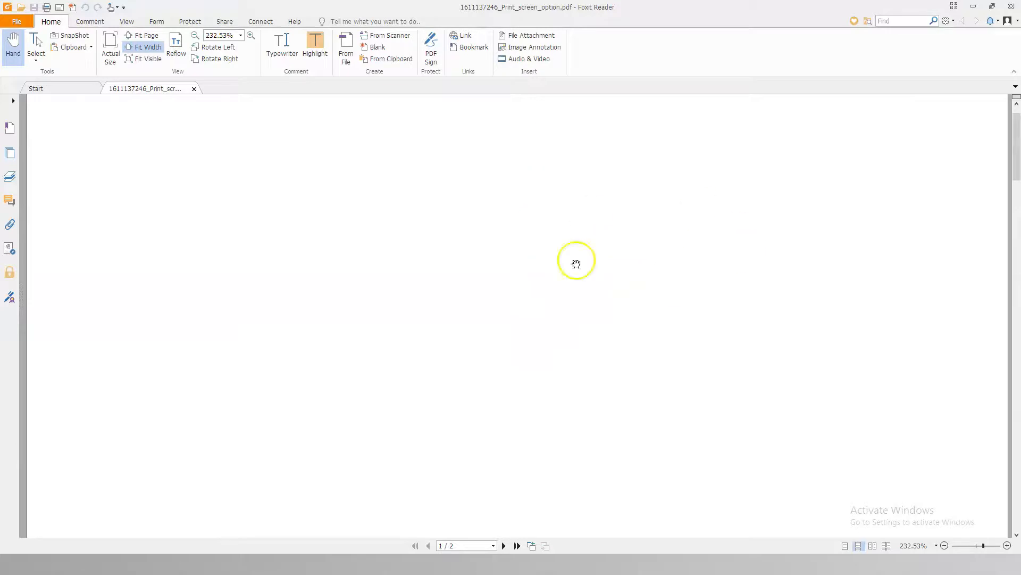
scroll("down", 3)
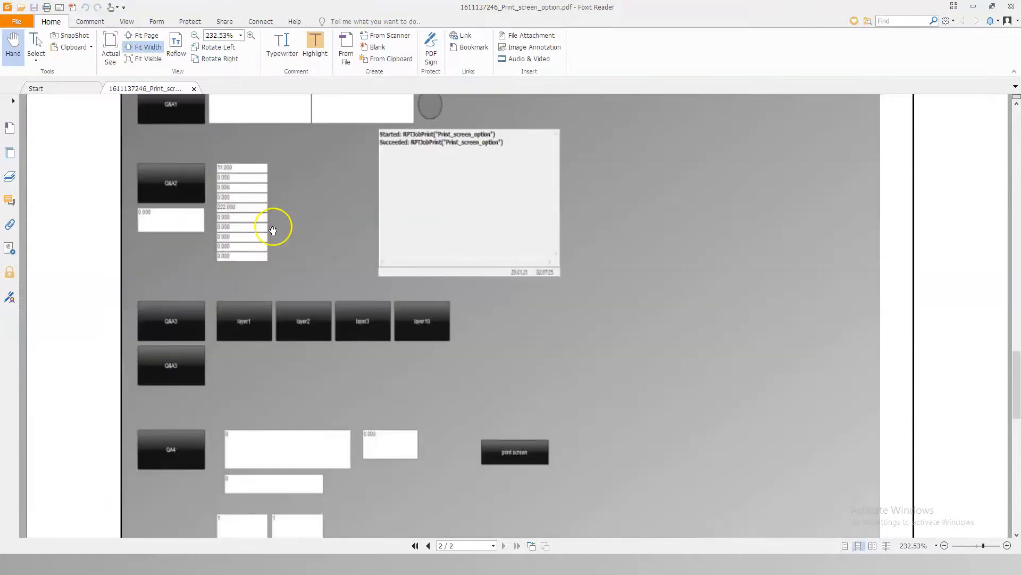
scroll("down", 3)
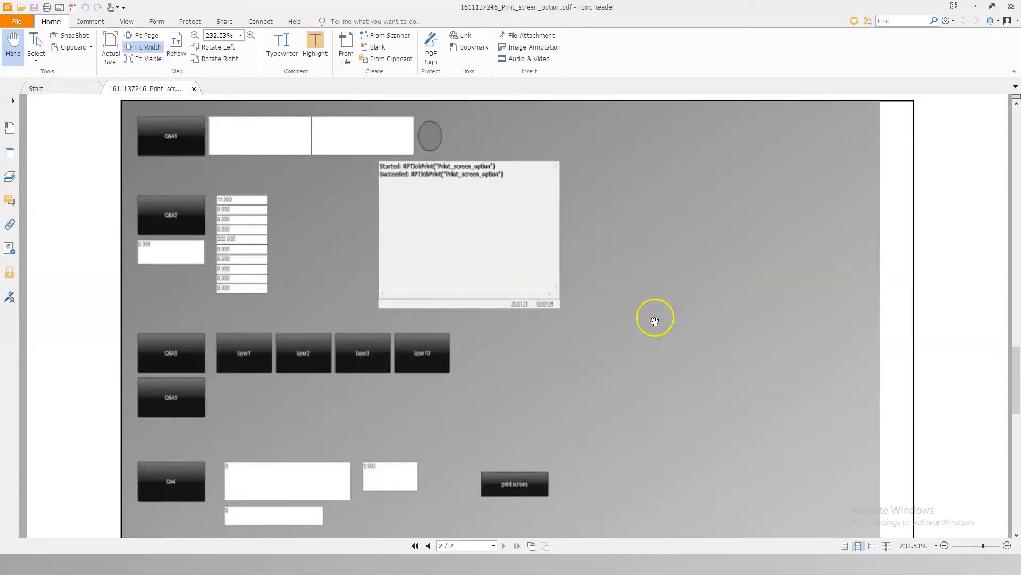
left_click(427, 545)
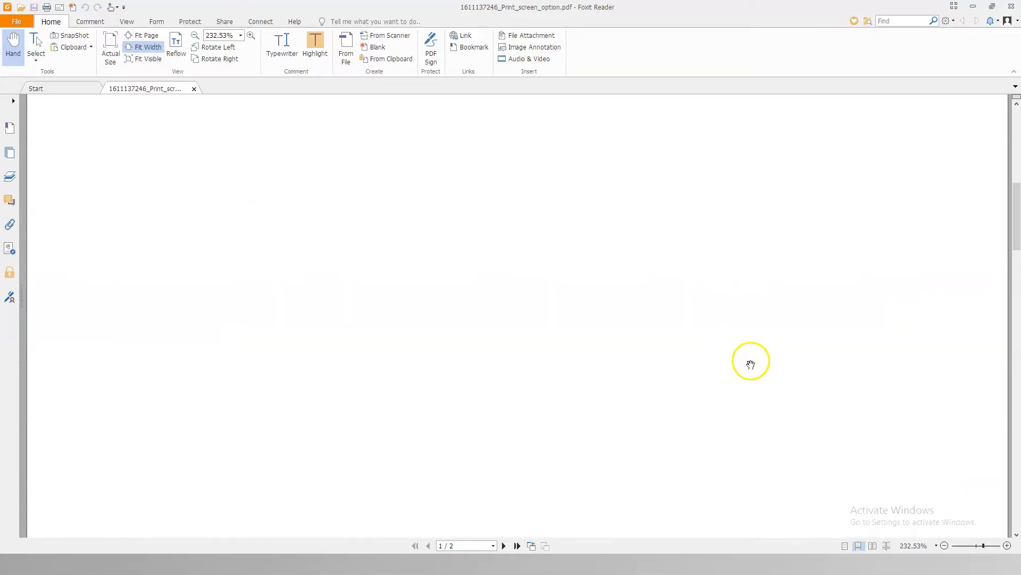